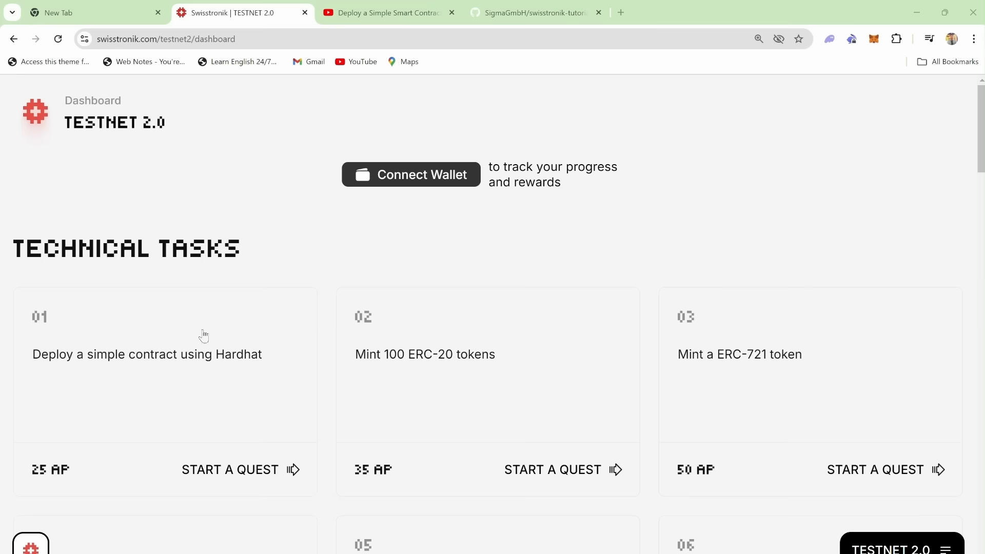
Step: Create the MyERC20Token folder in PowerShell and install Hardhat as a dev dependency
click(380, 13)
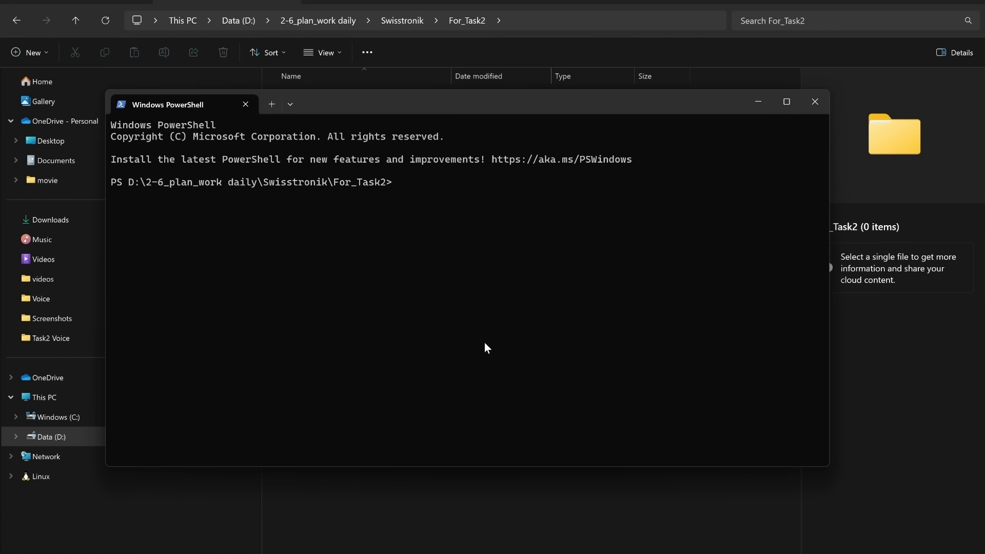
text(mkdir MyERC20Token)
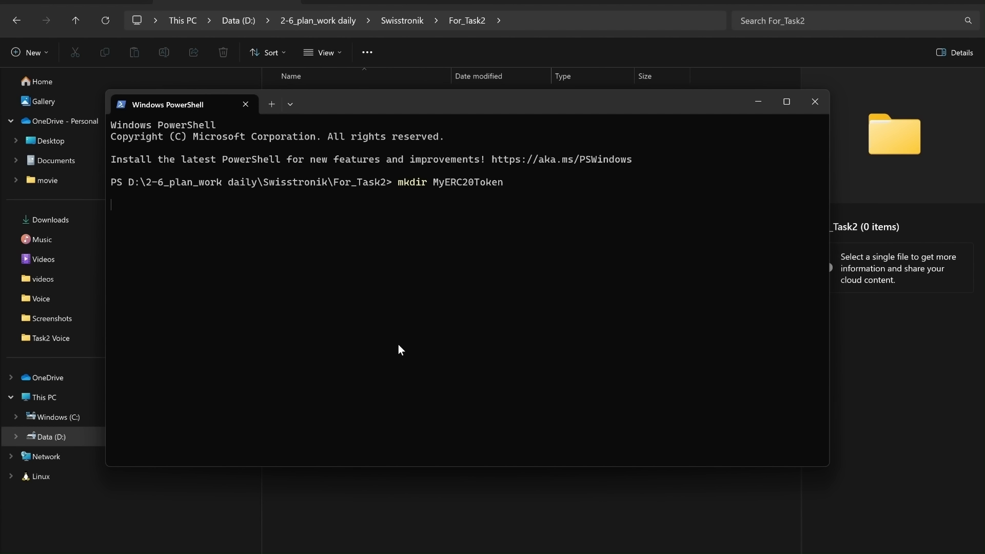
text(cd MyERC20Token)
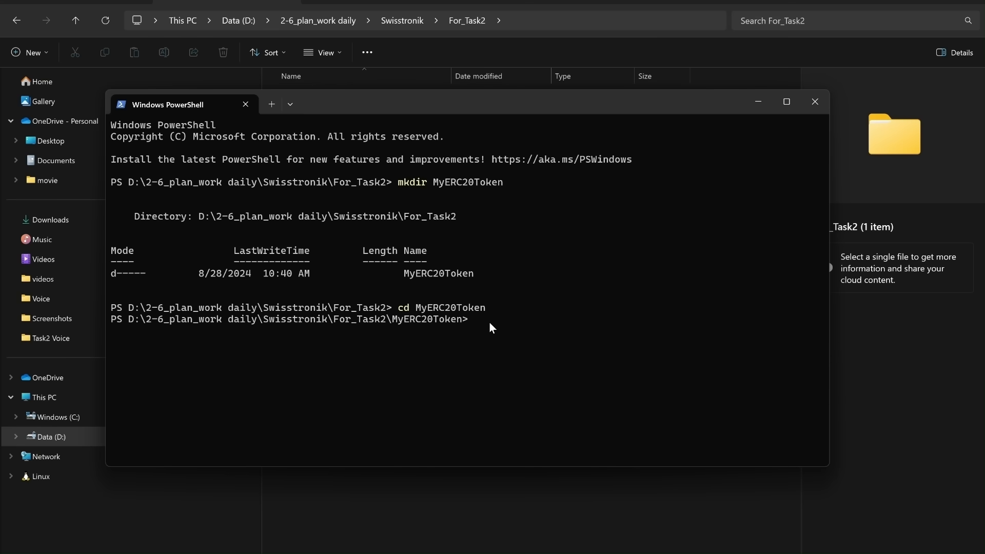
text(npm install --save-dev hardhat)
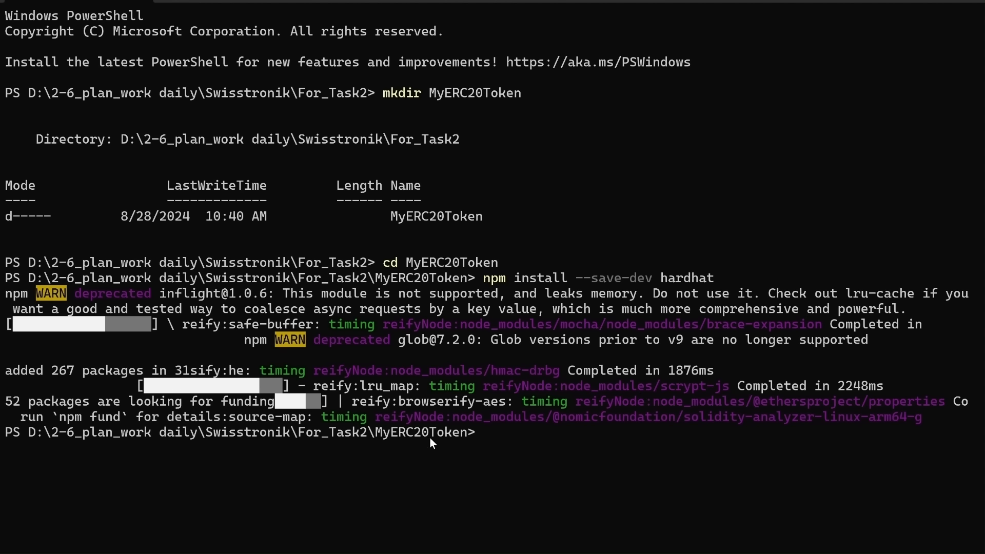
mouse_move(501, 442)
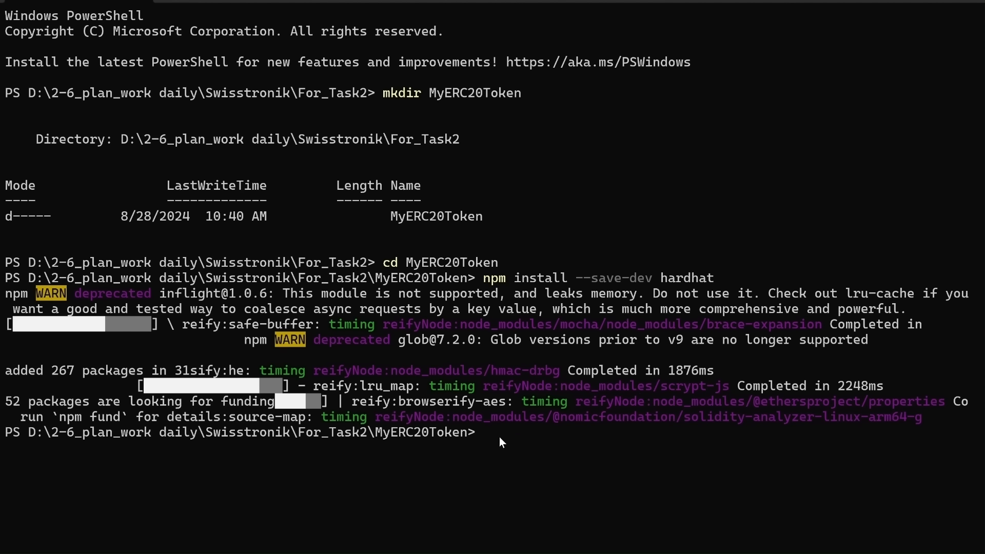
Step: Initialise a JavaScript Hardhat project in the default root and open it with code
text(npx hardhat init)
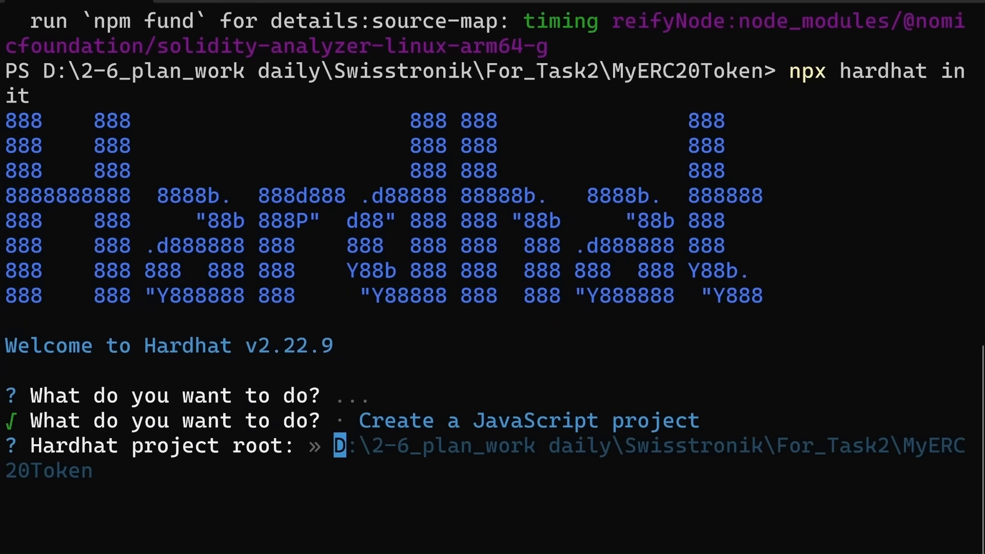
key(enter)
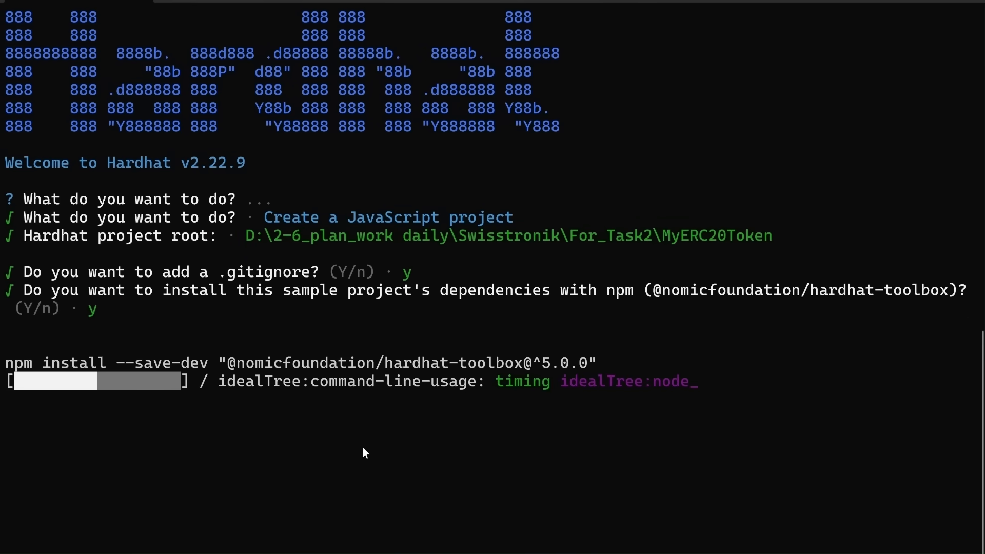
text(code .)
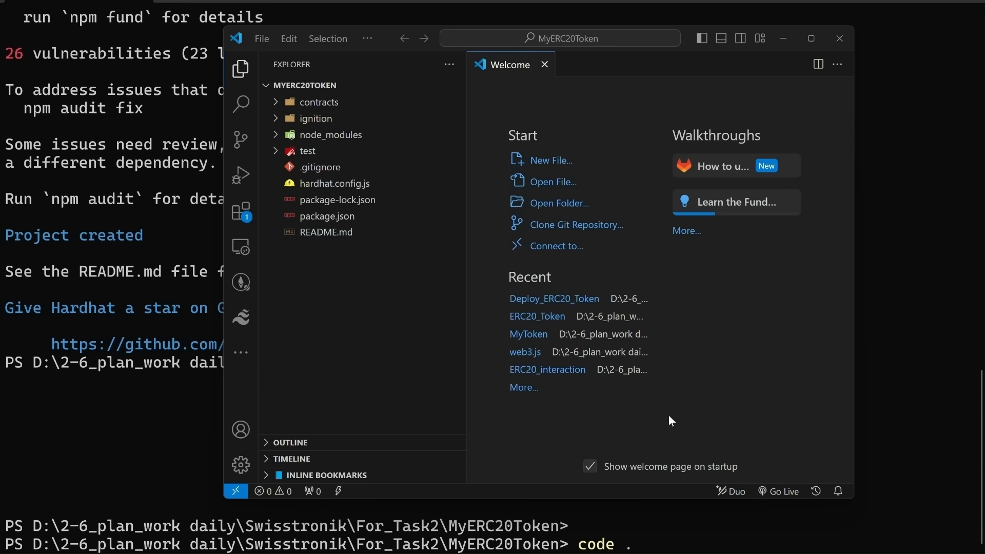
Step: Delete the sample Lock.sol contract and the ignition folder from the Explorer
click(809, 39)
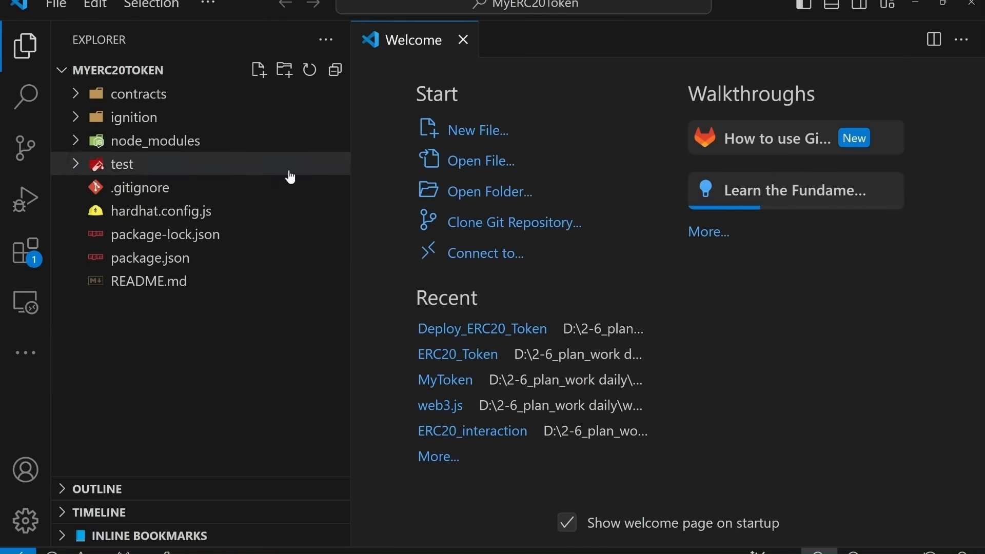
mouse_move(275, 383)
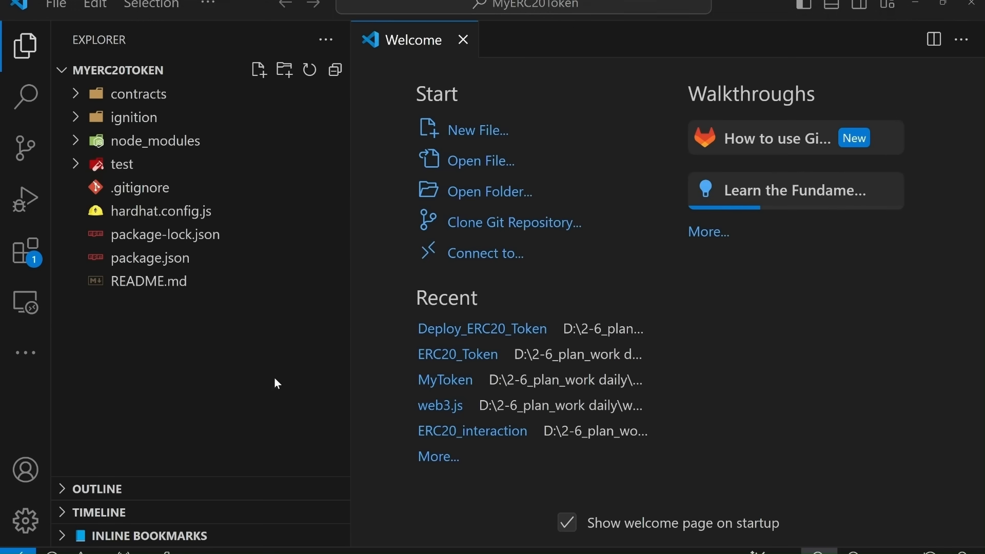
click(139, 93)
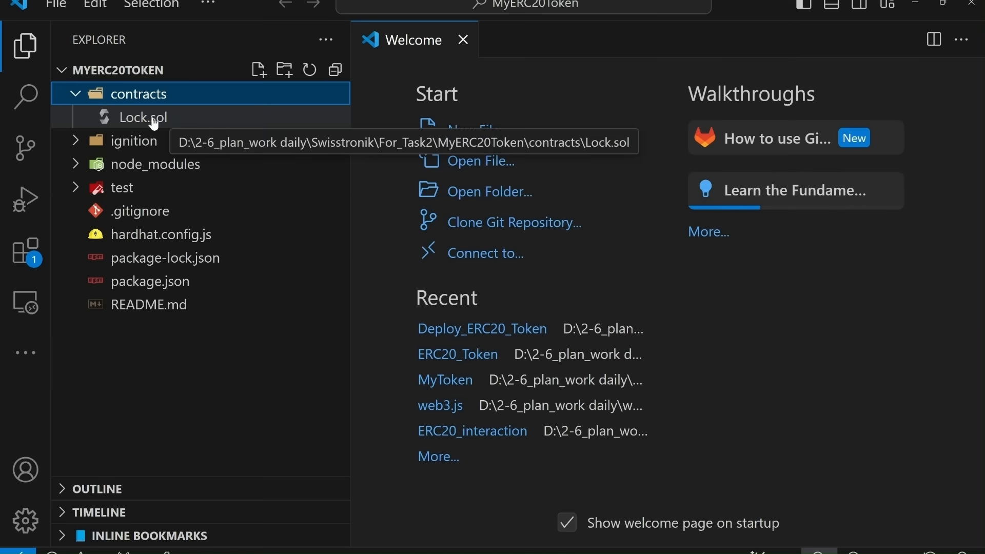
right_click(142, 118)
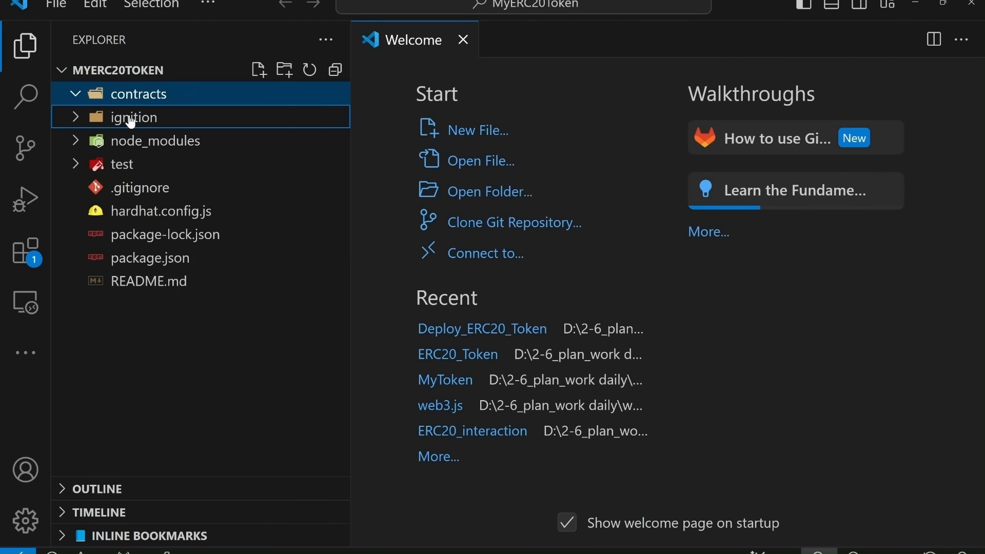
right_click(132, 117)
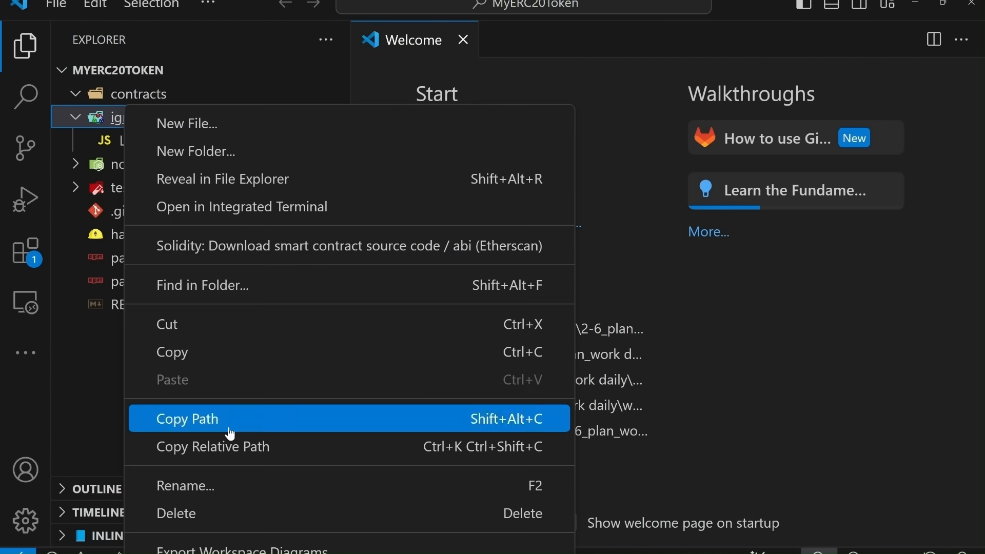
click(186, 418)
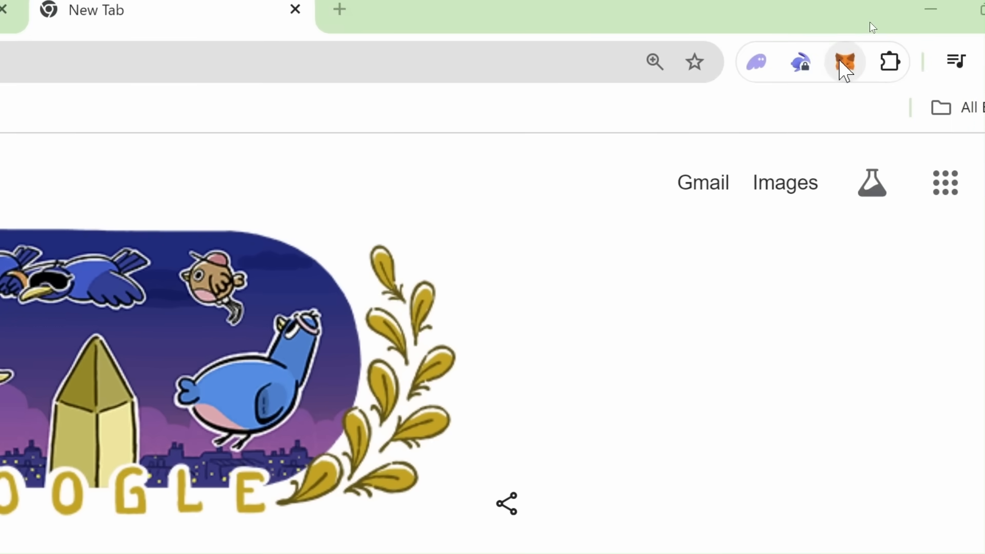
Step: Open MetaMask's Show private key prompt for Account 1 and focus the password field
click(844, 62)
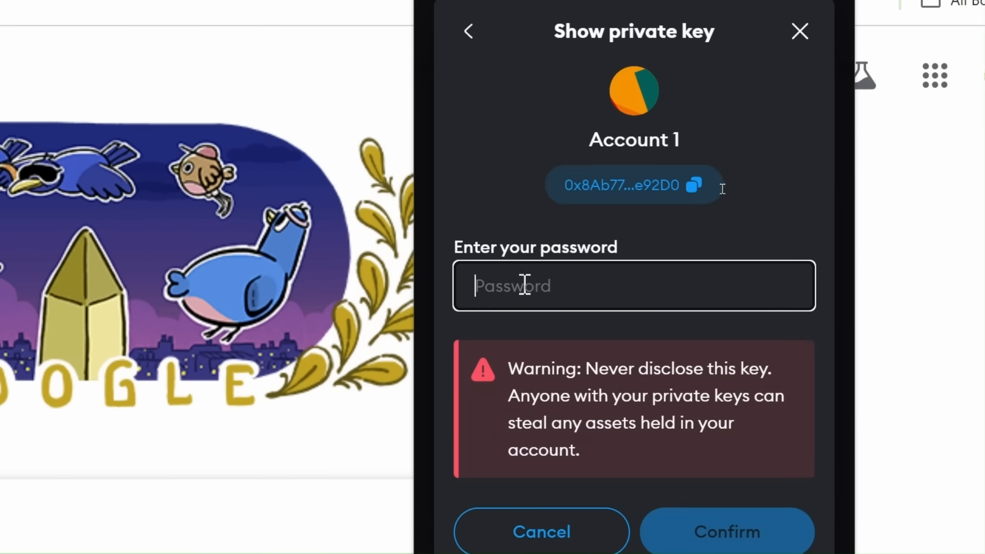
click(727, 531)
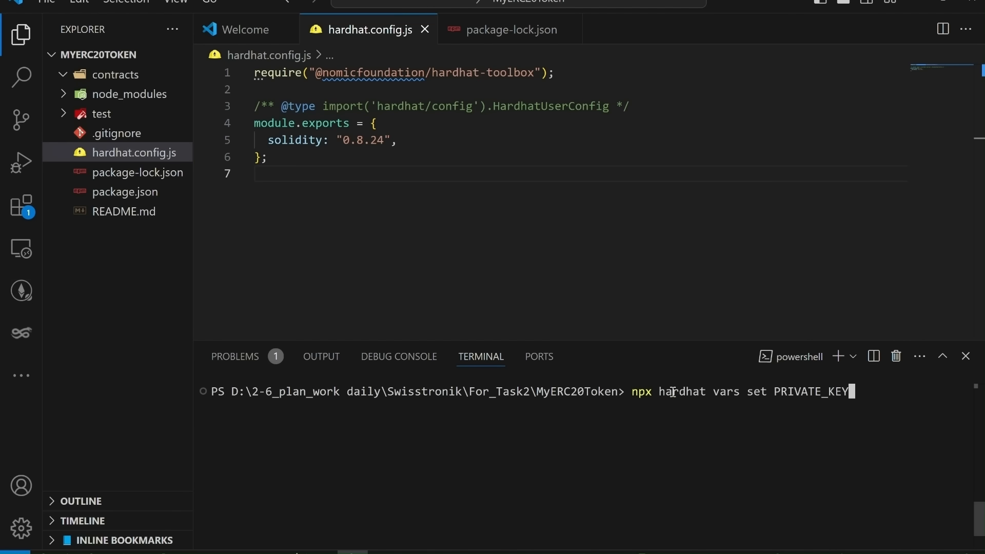
mouse_move(842, 391)
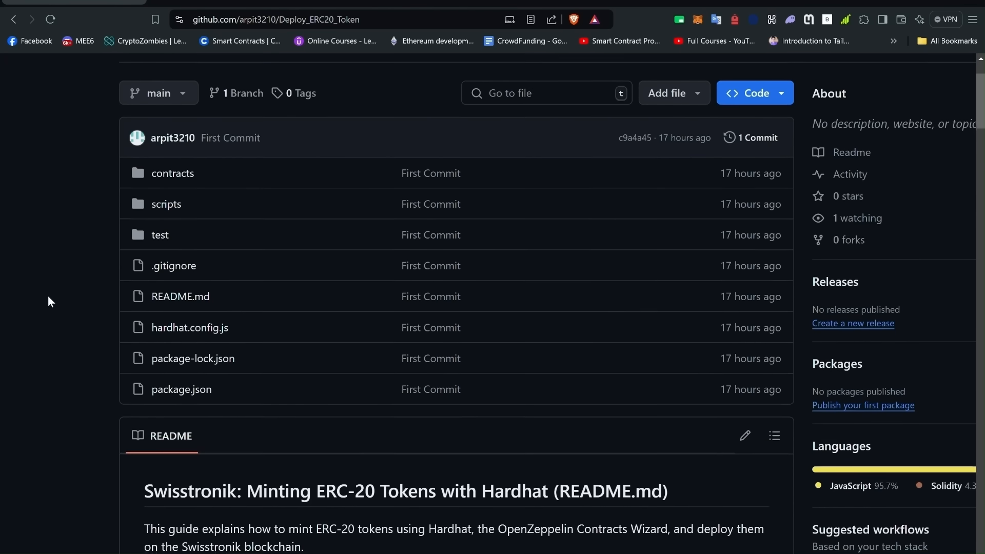
scroll(down, 3)
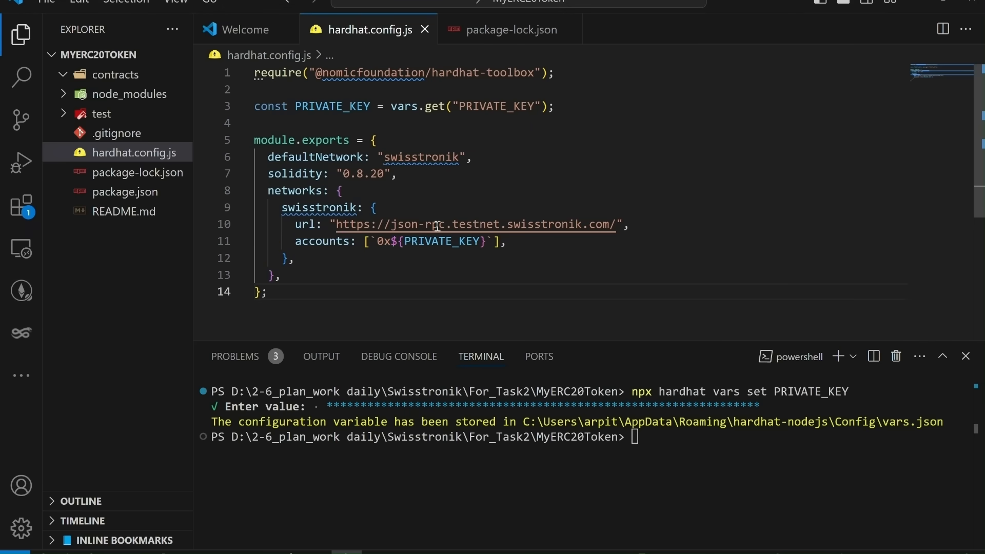
mouse_move(427, 60)
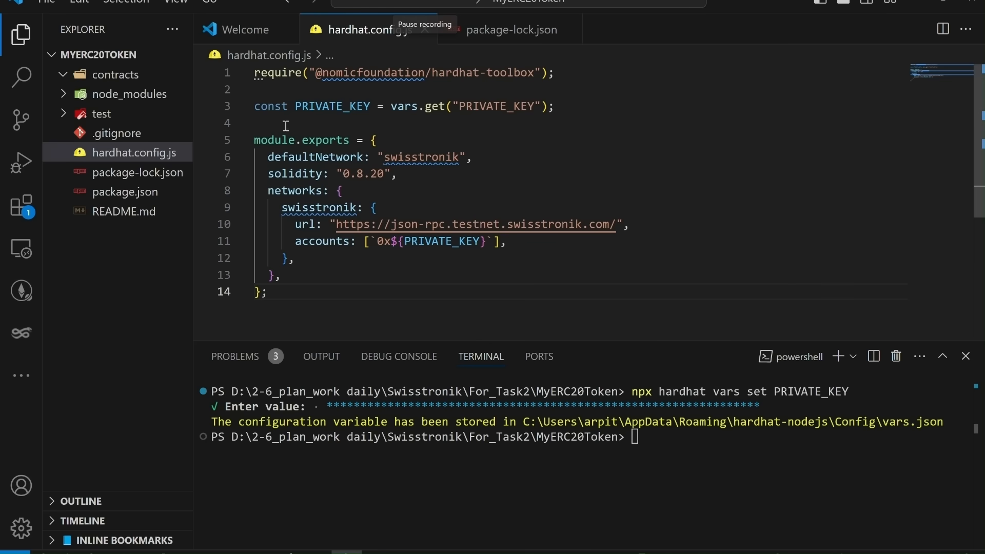
Step: Edit hardhat.config.js for Swisstronik: PRIVATE_KEY var, default network, Solidity 0.8.20
click(114, 74)
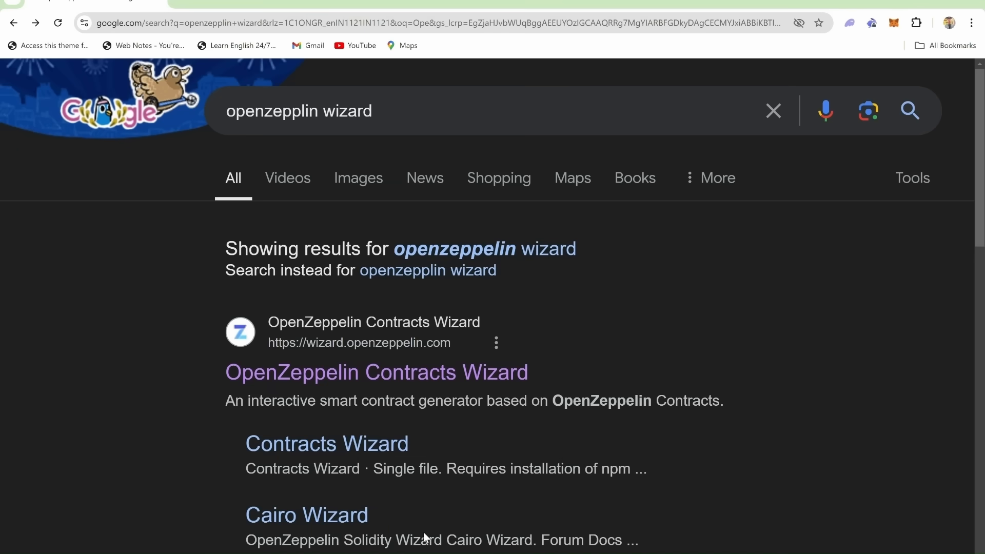
mouse_move(227, 420)
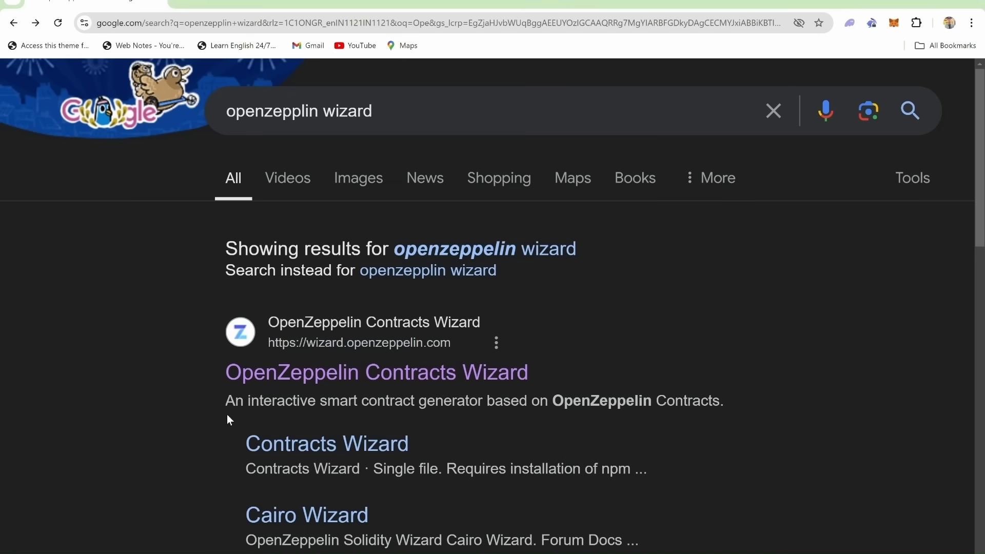
Step: Open wizard.openzeppelin.com and enable Mintable for the TestToken ERC-20 contract
click(376, 372)
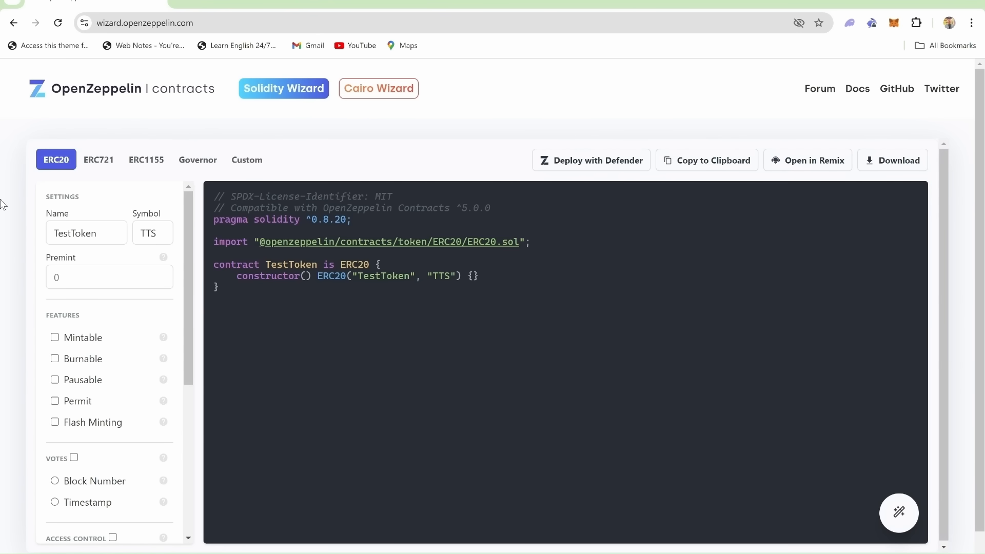
click(55, 337)
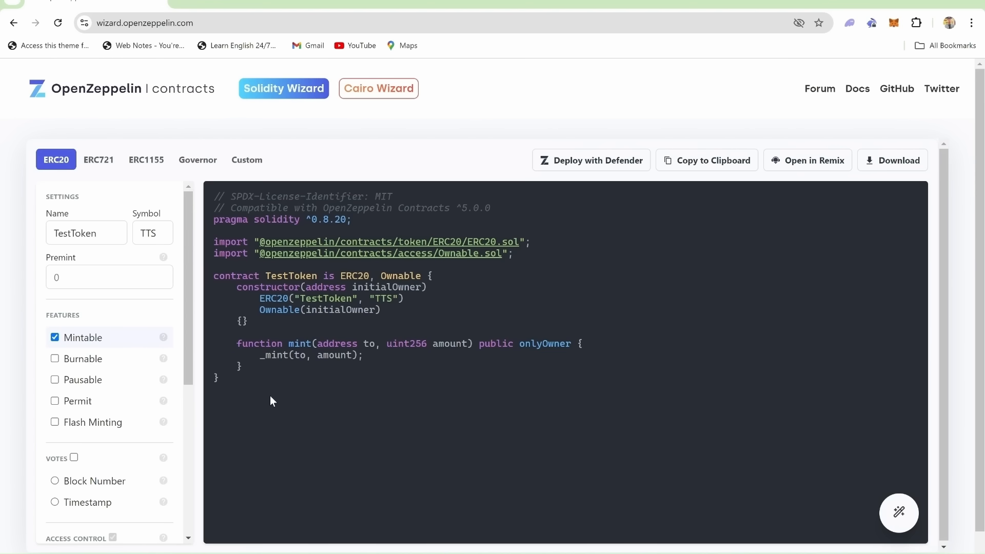
mouse_move(707, 209)
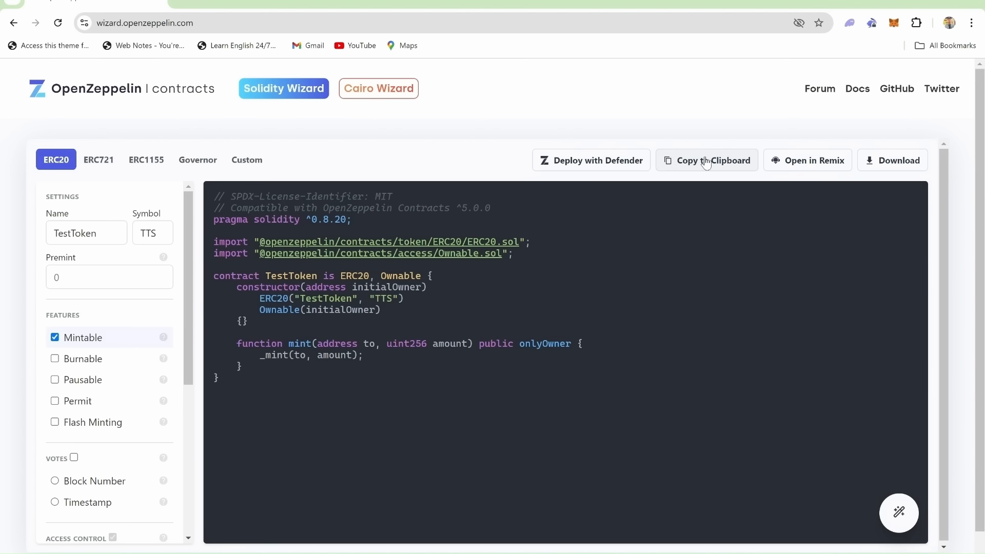
mouse_move(694, 177)
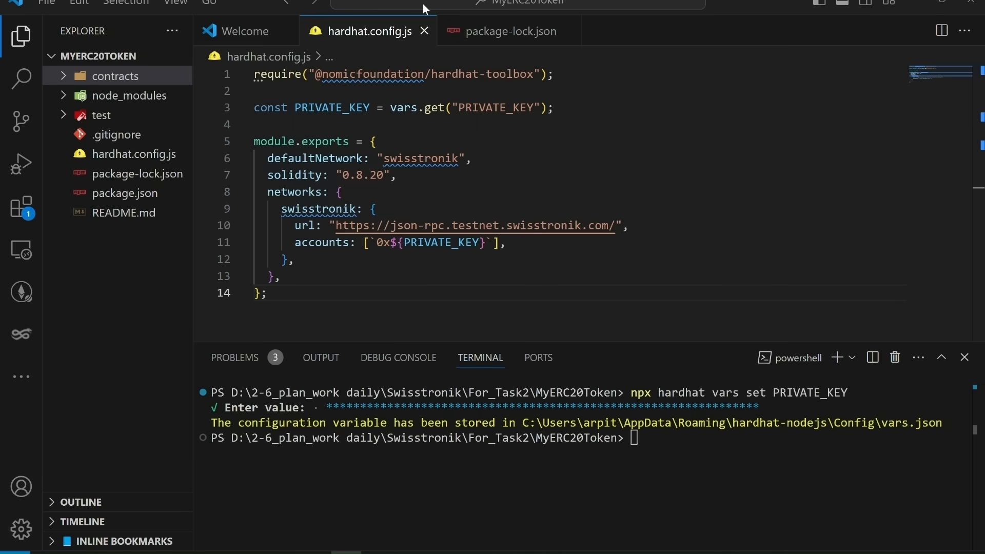
Step: Create contracts/Token.sol holding the pasted TestToken contract with its onlyOwner mint function
click(115, 56)
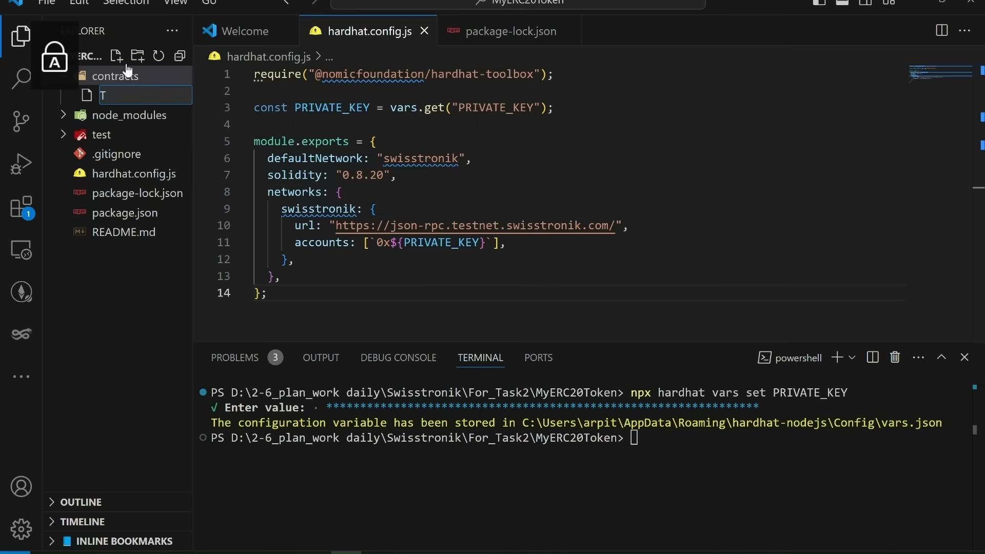
text(Token.sol)
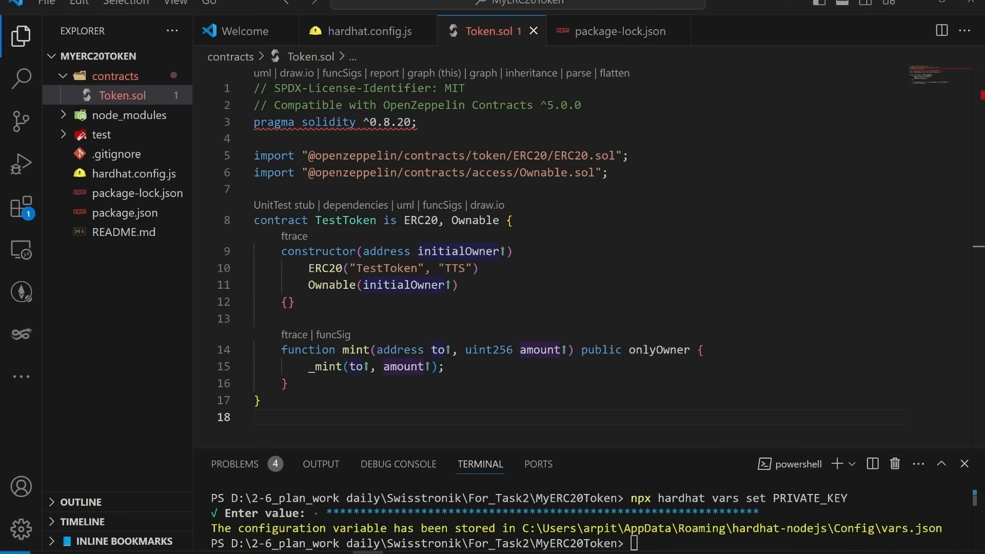
double_click(449, 88)
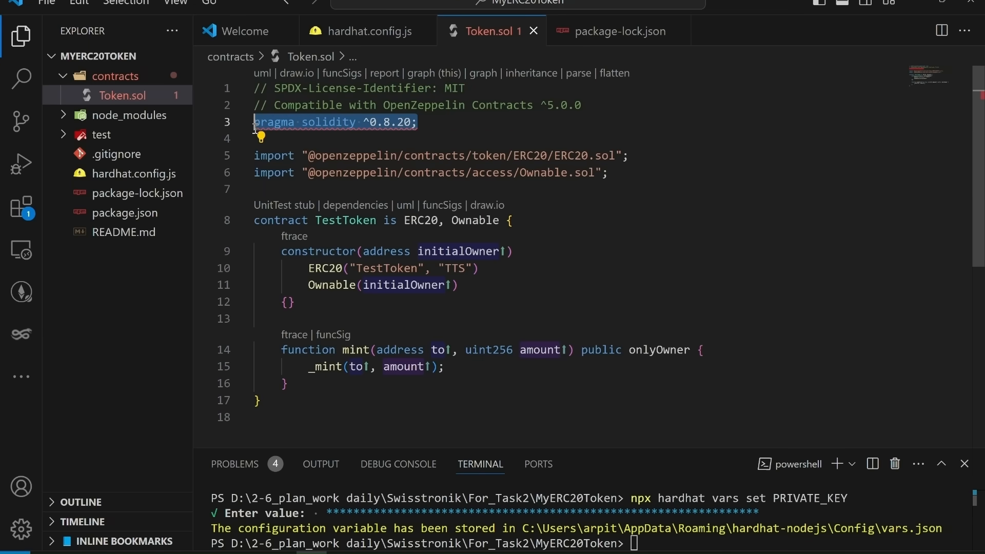
mouse_move(417, 137)
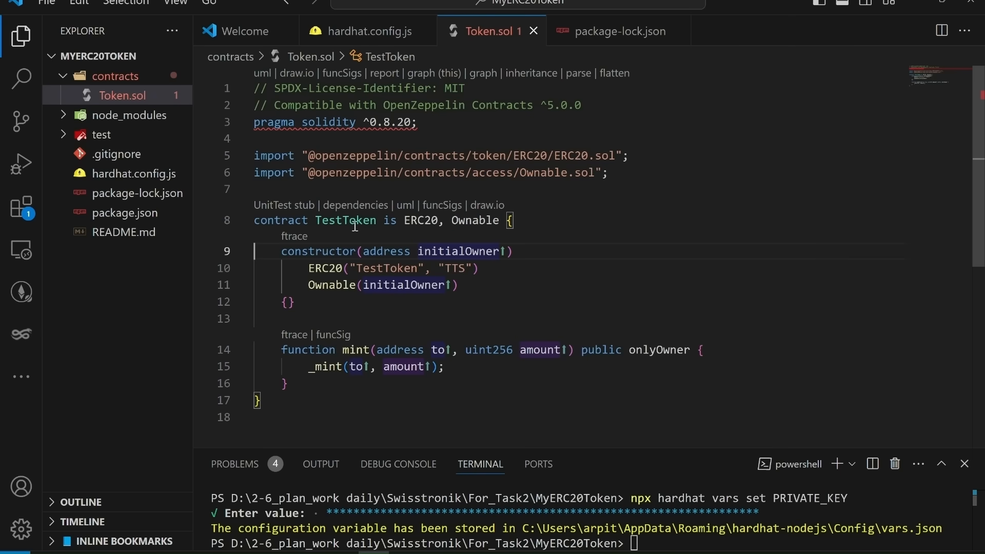
drag(315, 220, 444, 220)
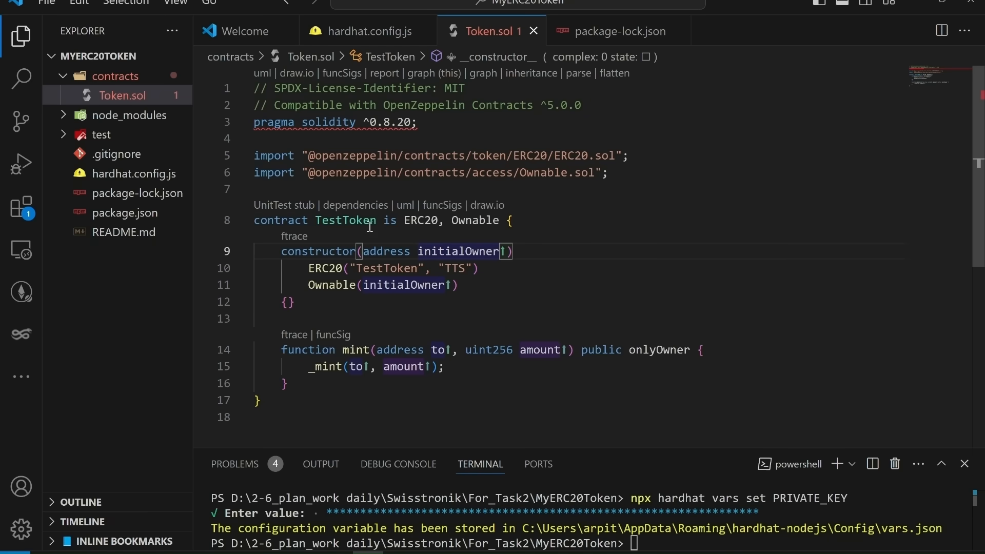
mouse_move(411, 245)
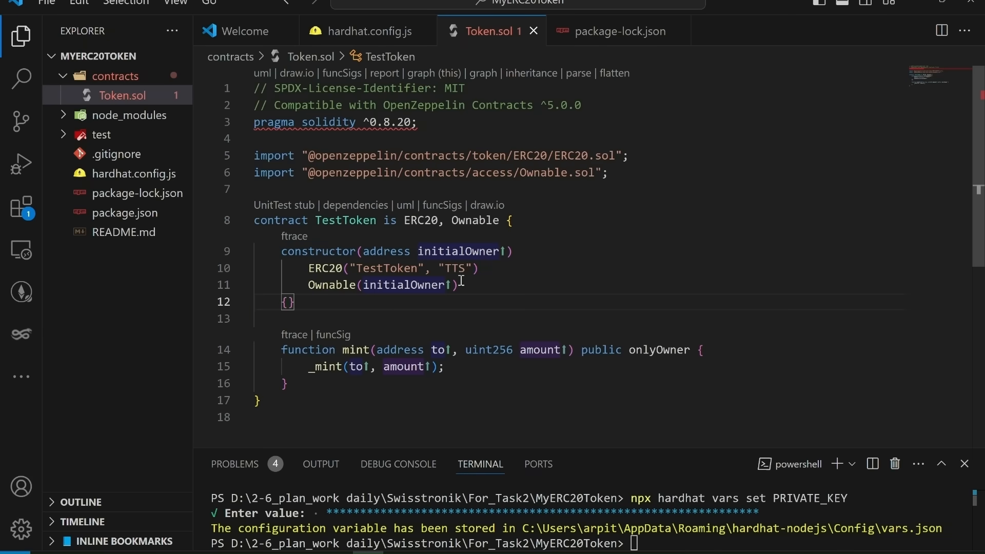
mouse_move(366, 313)
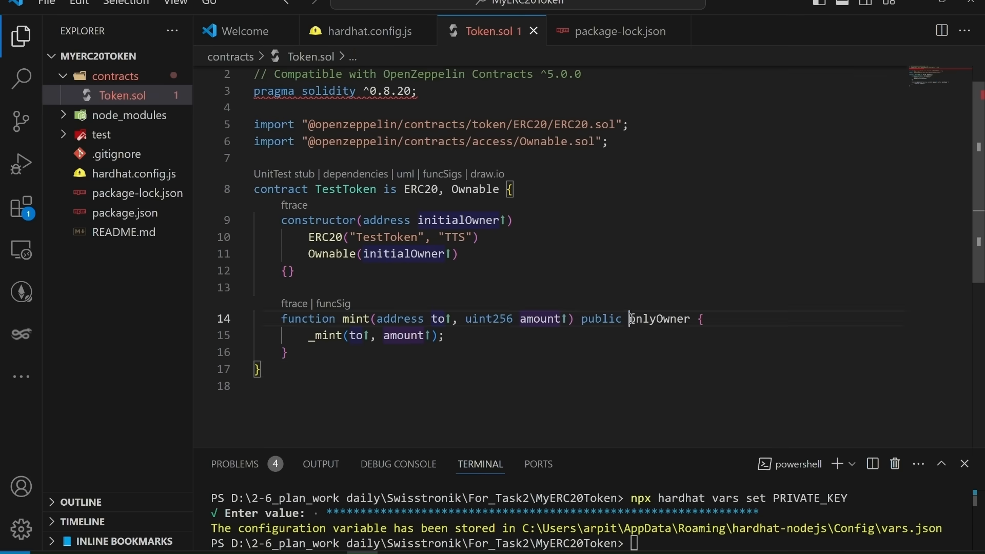
double_click(658, 318)
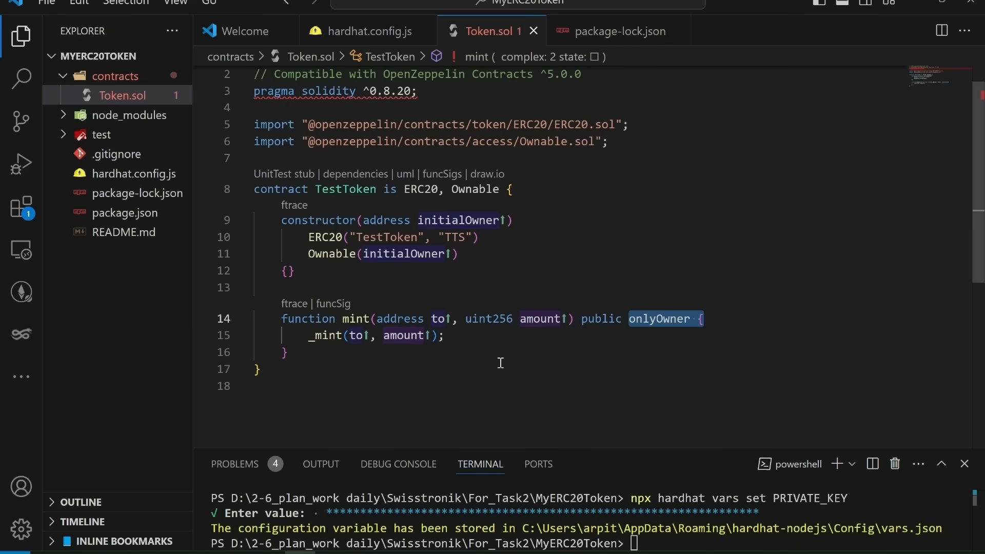
mouse_move(493, 355)
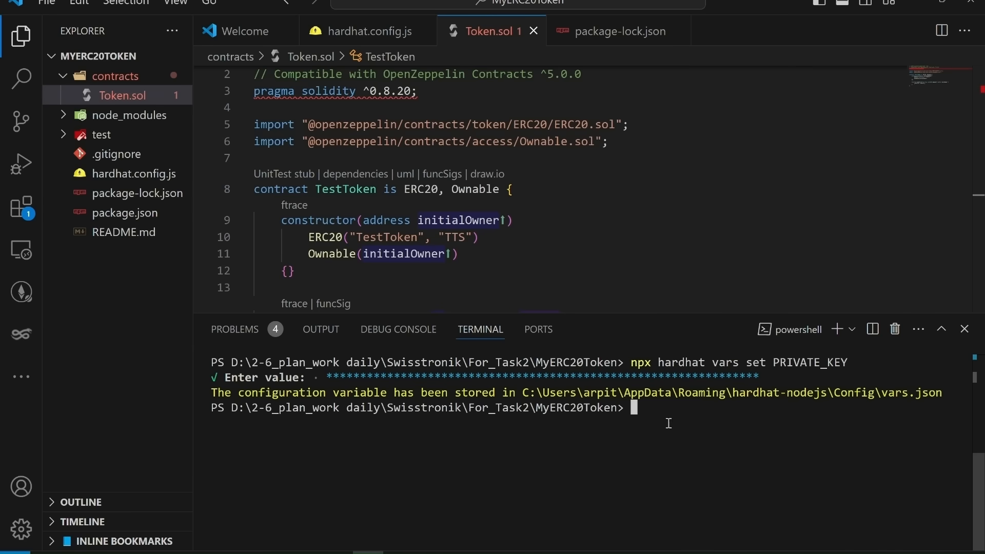
text(npm install @openzeppelin/contracts)
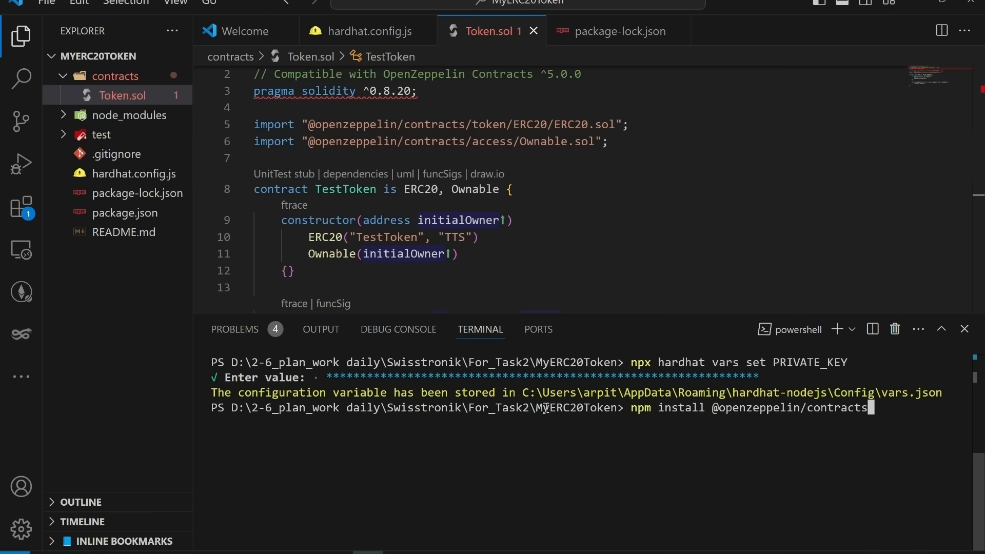
double_click(561, 406)
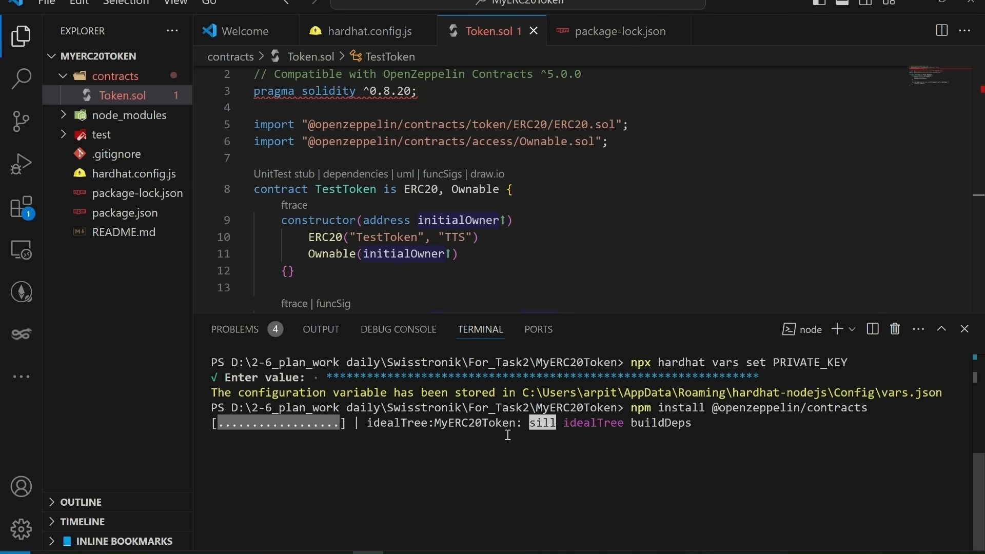
click(125, 213)
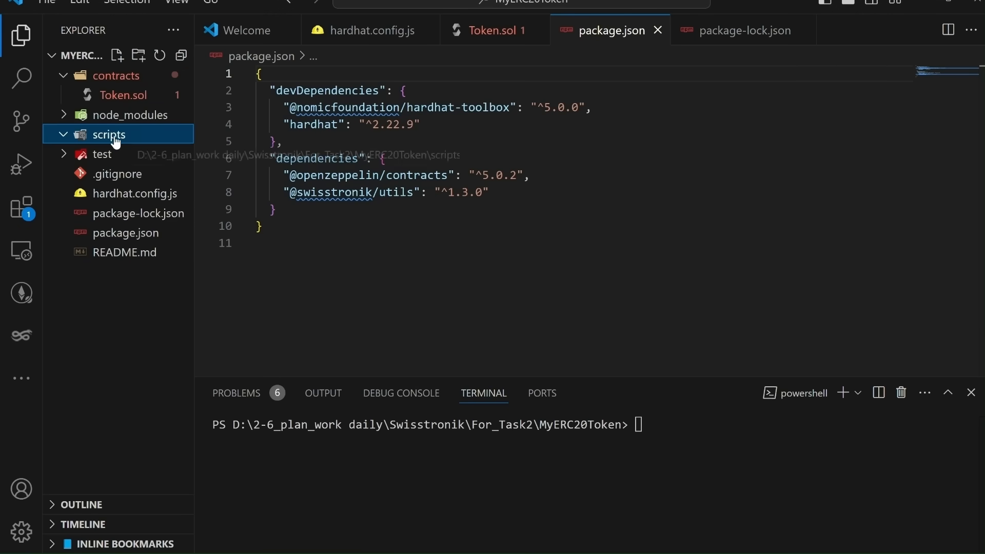
Step: Fill scripts/deploy.js with the README's TestToken deployment code and save it
click(116, 55)
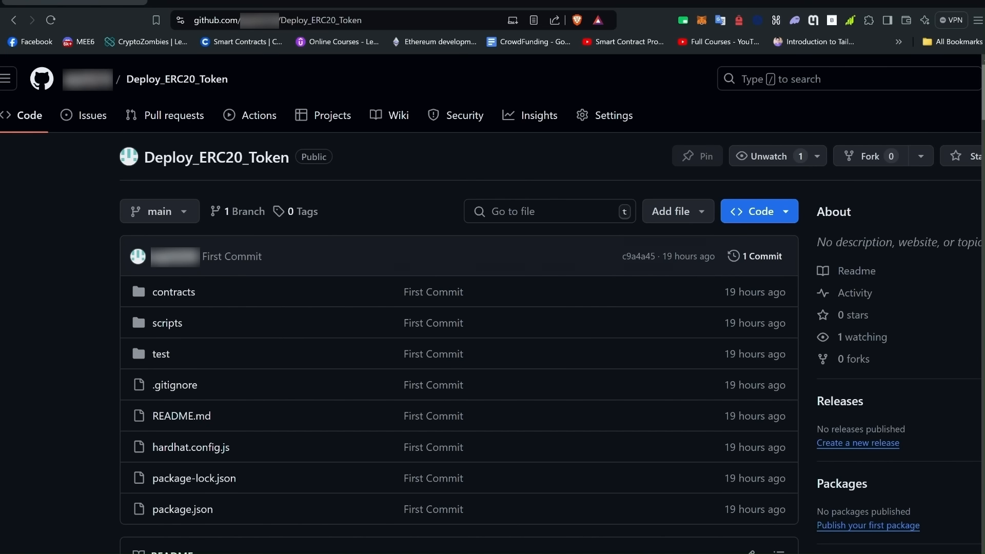
scroll(down, 3)
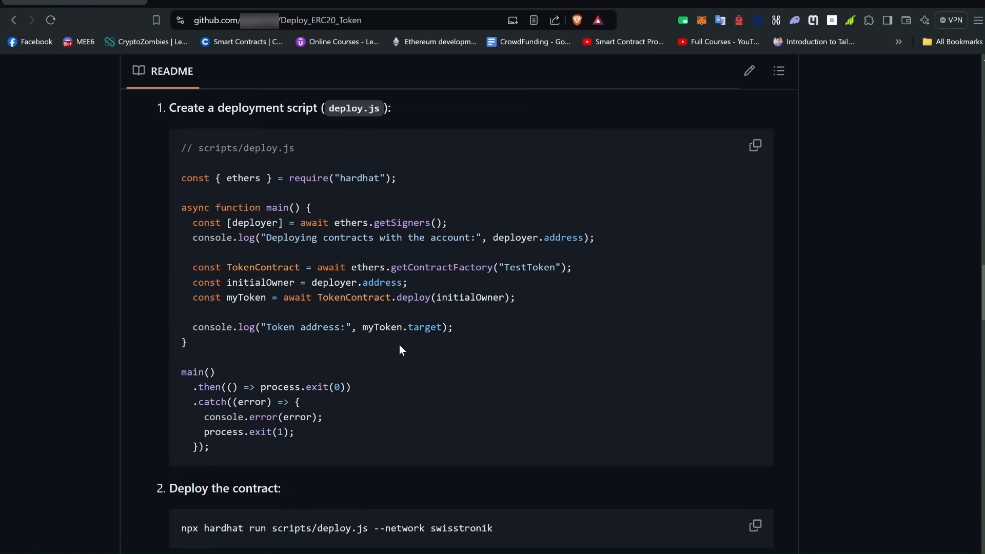
mouse_move(132, 296)
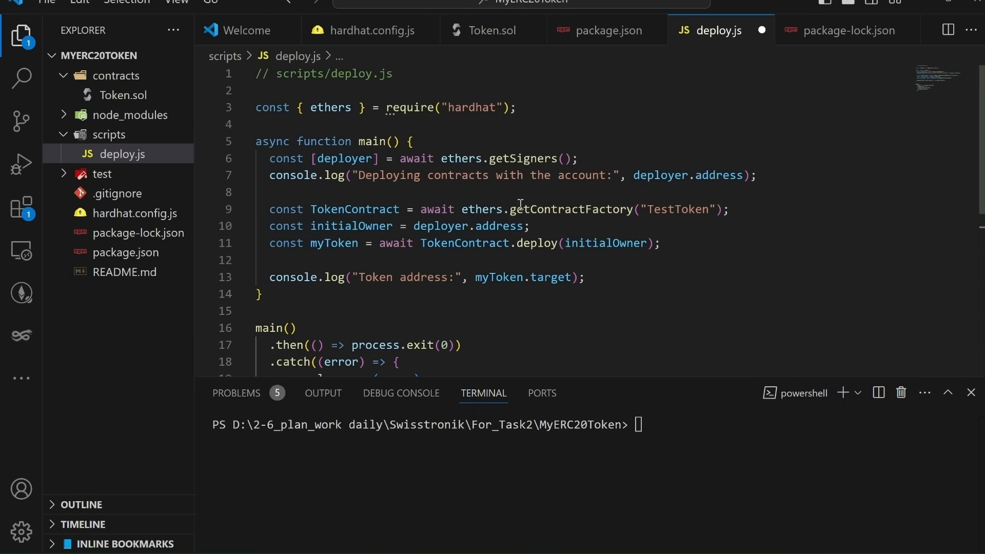
drag(434, 107, 517, 106)
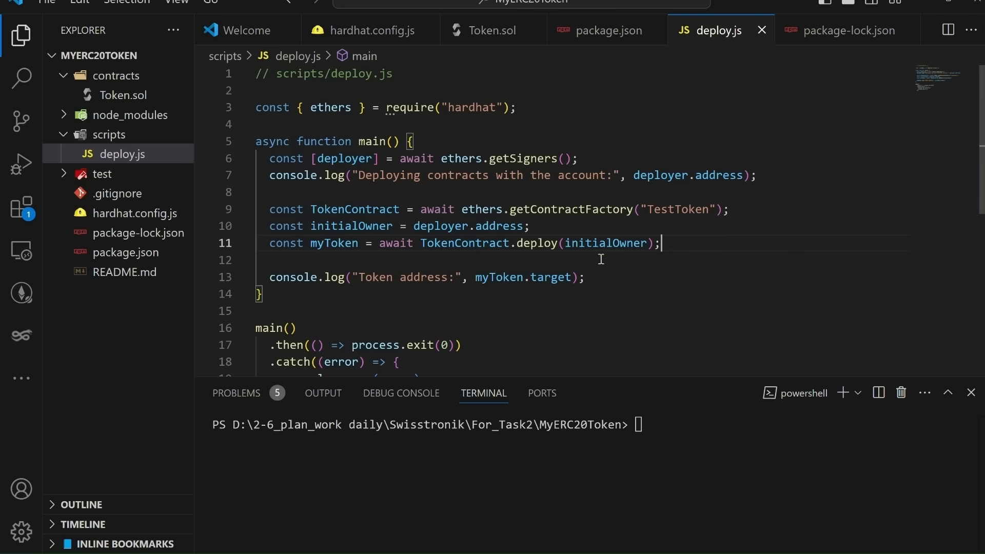
drag(461, 243, 660, 243)
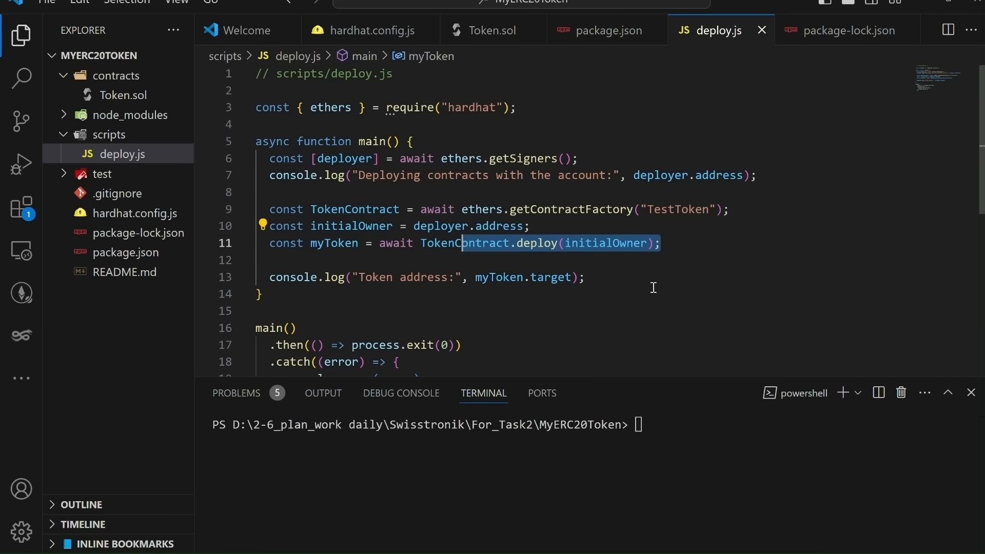
scroll(down, 3)
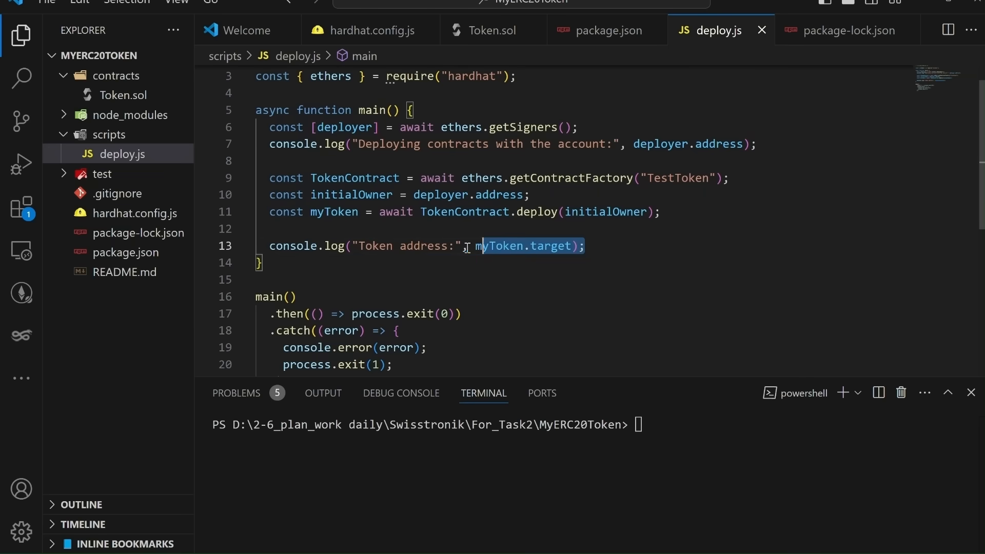
click(460, 246)
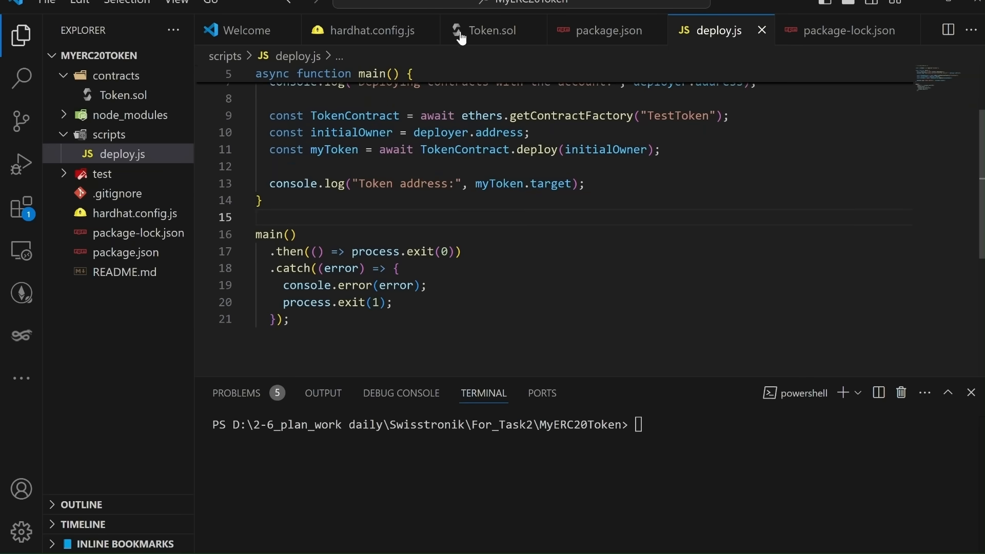
mouse_move(611, 419)
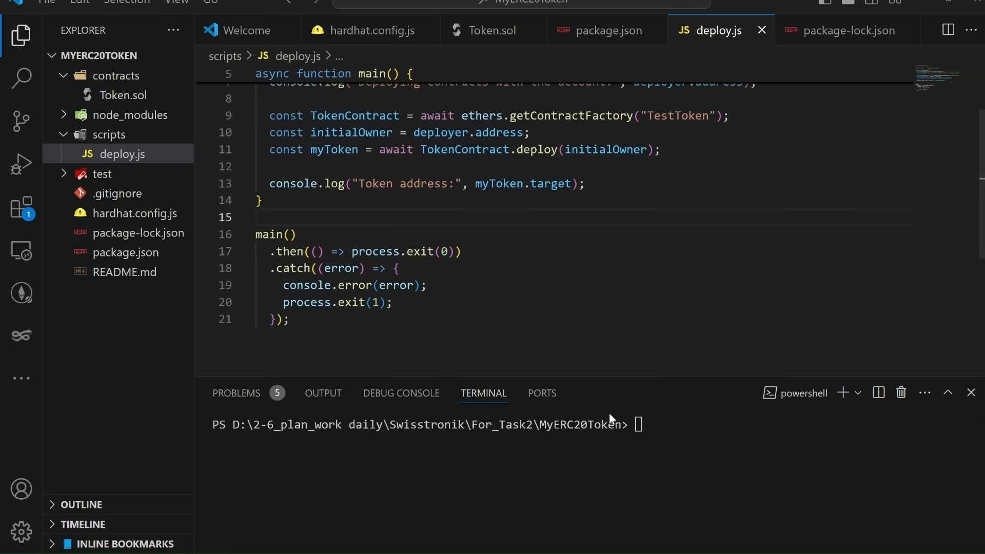
Step: Run scripts/deploy.js on the swisstronik network to print deployer and TestToken address
text(npx hardhat run scripts/deploy.js --network swisstronik)
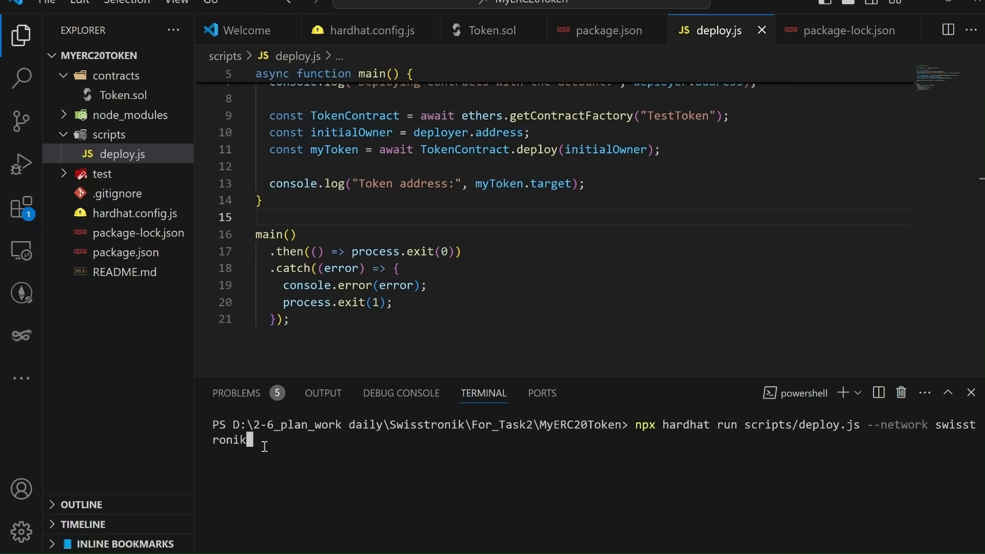
mouse_move(423, 30)
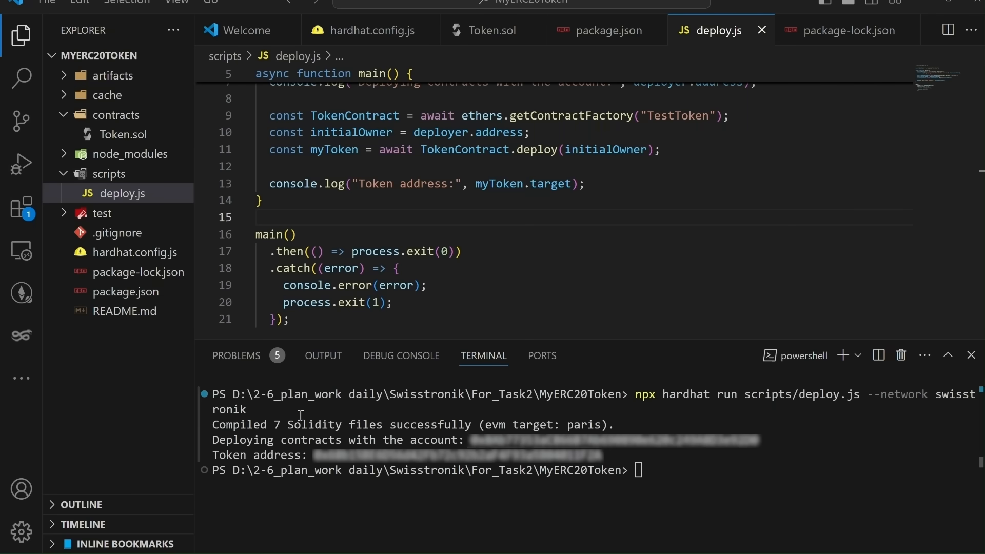
mouse_move(651, 432)
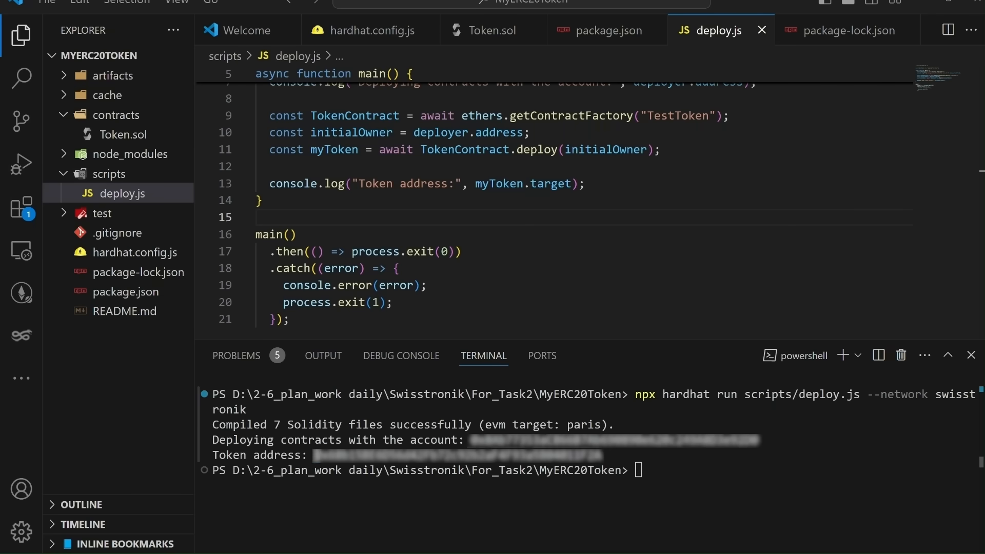
click(122, 193)
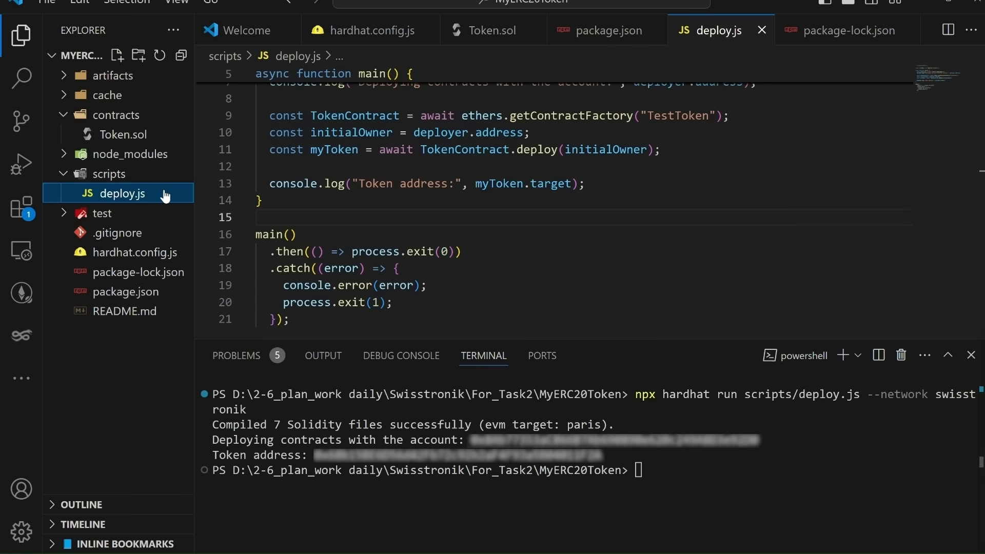
mouse_move(433, 8)
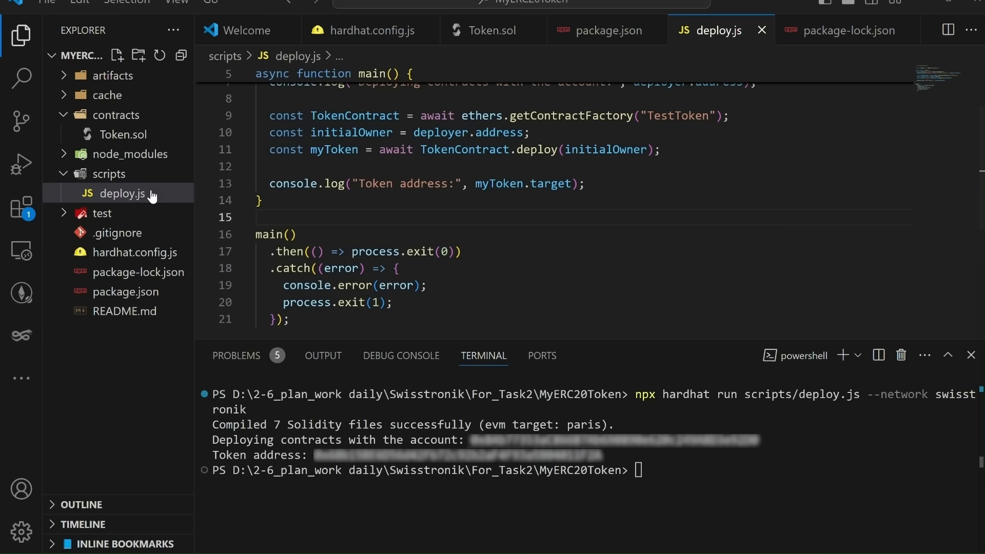
click(138, 56)
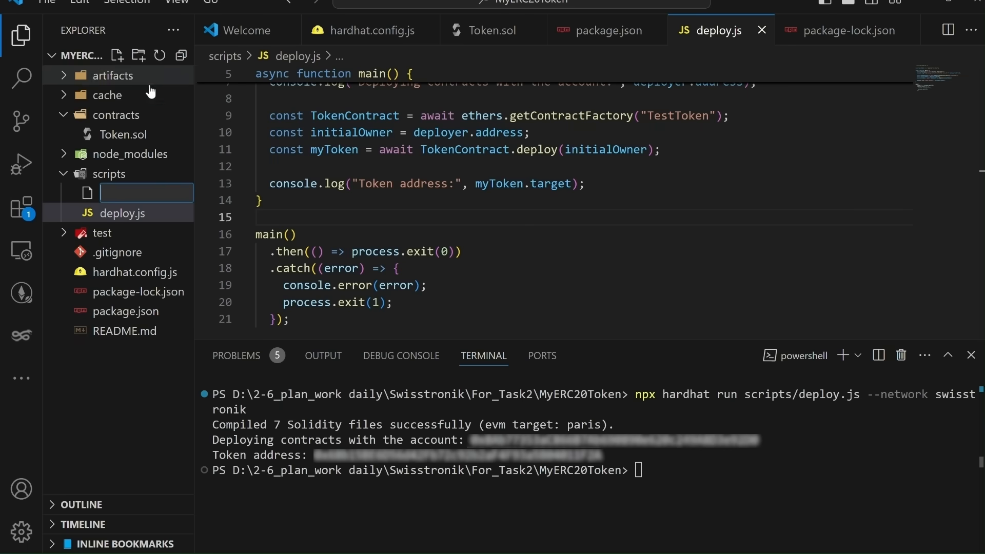
text(mint.js)
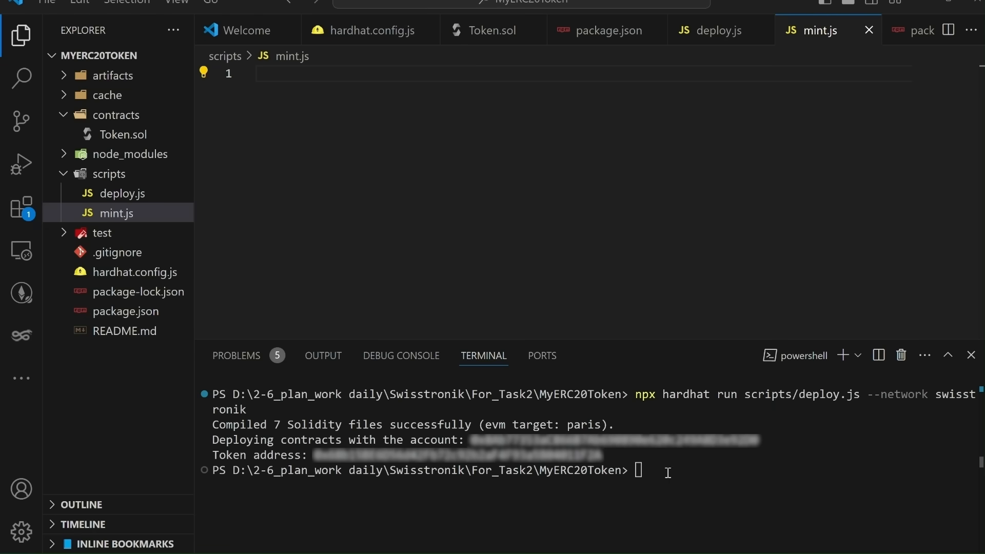
text(npm install @swisstronik/utils)
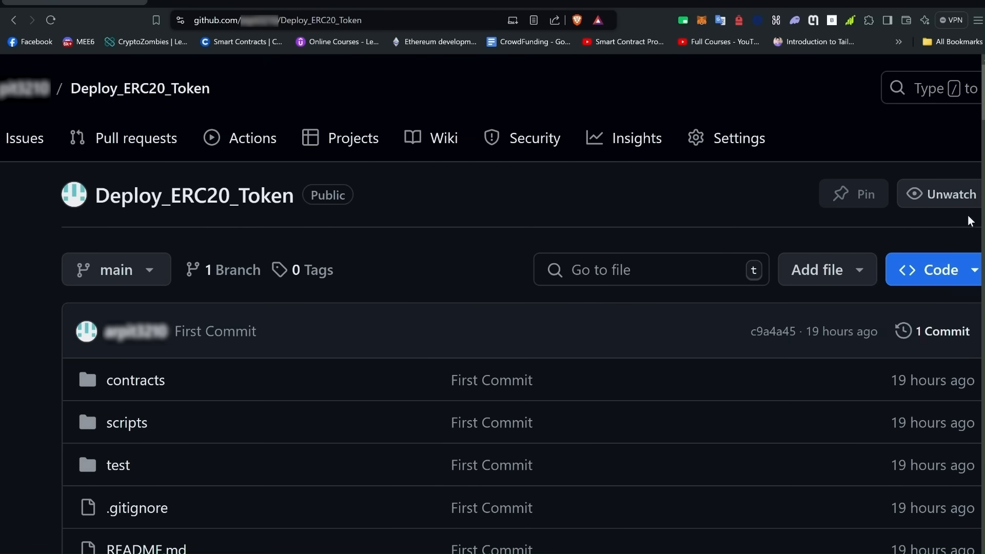
Step: Scroll the README to the 'Minting 100 ERC-20 Tokens' mint.js code block and copy it
scroll(down, 3)
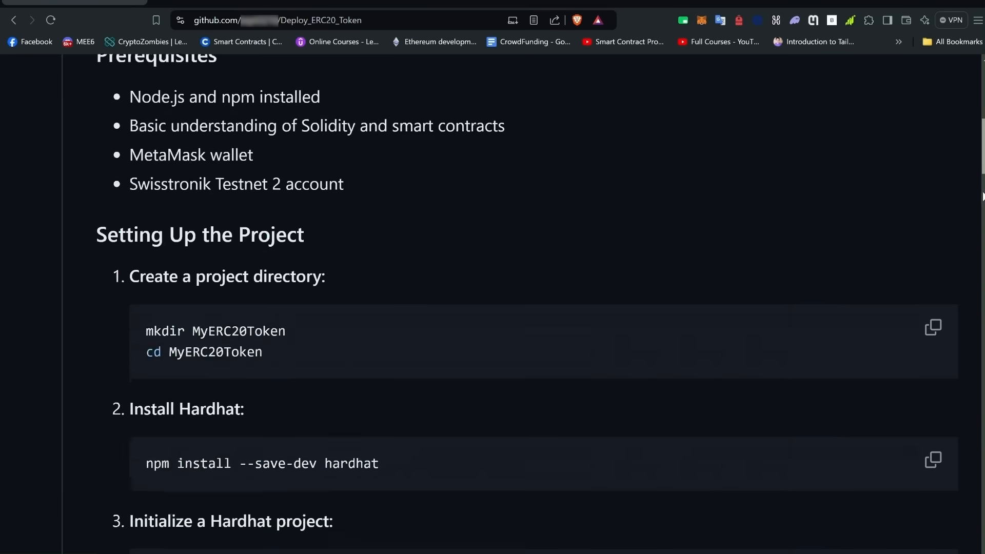
scroll(down, 3)
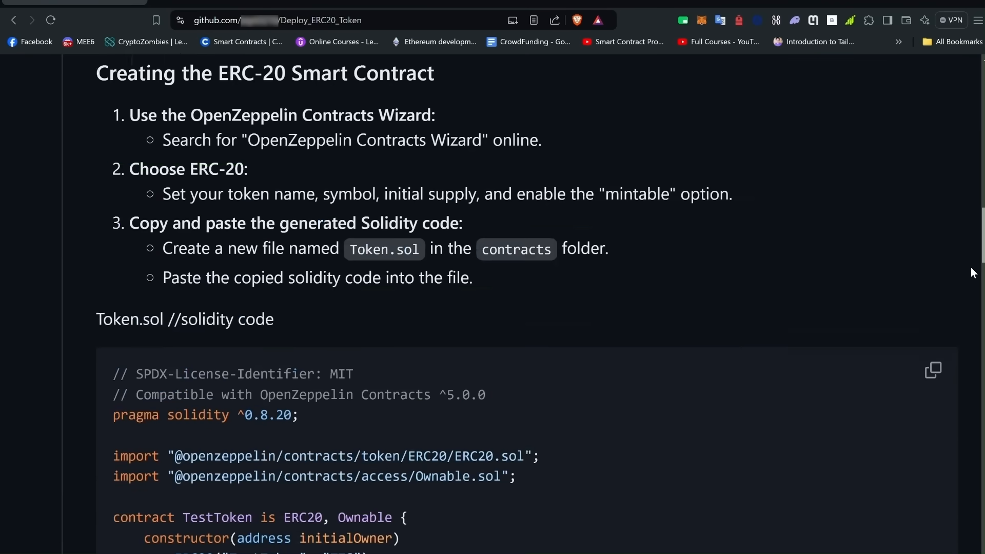
scroll(down, 3)
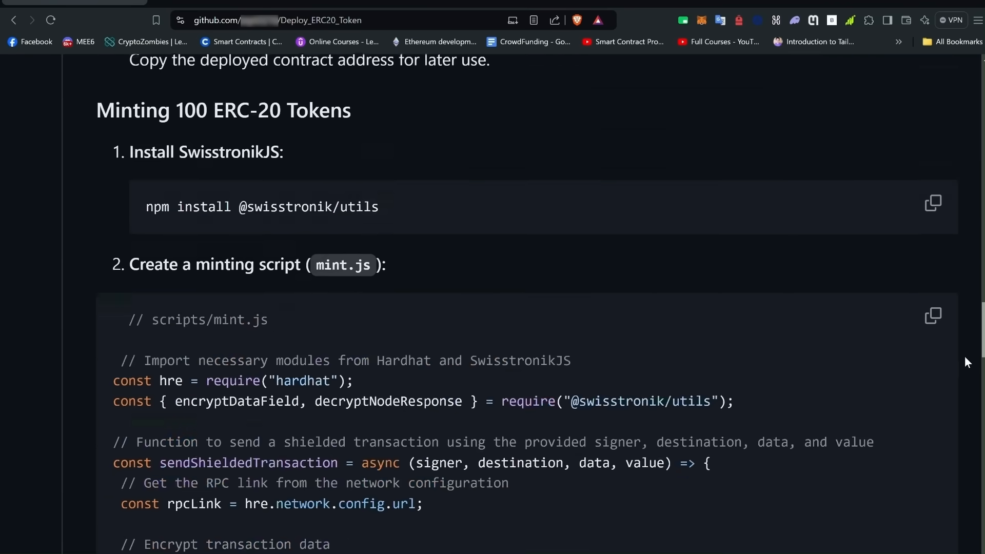
scroll(down, 3)
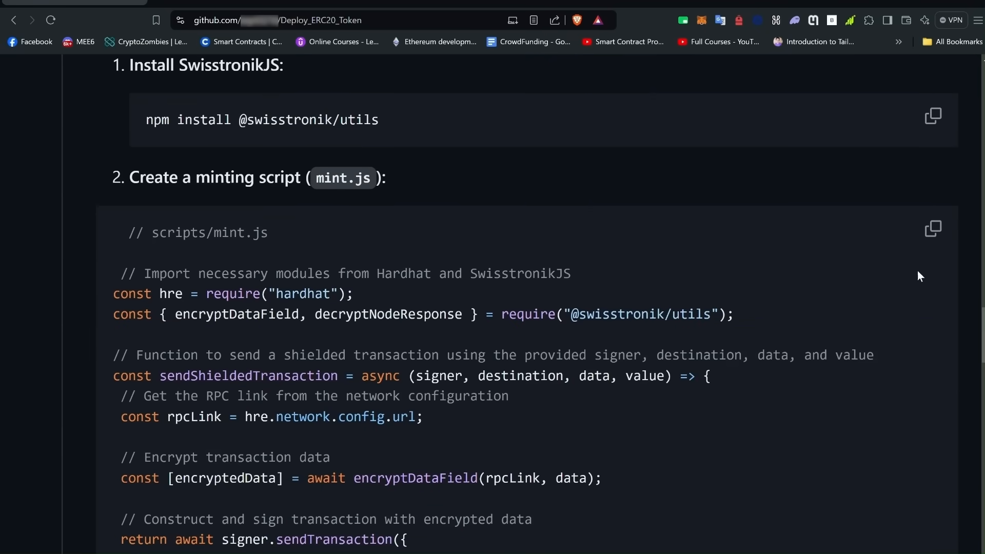
click(933, 228)
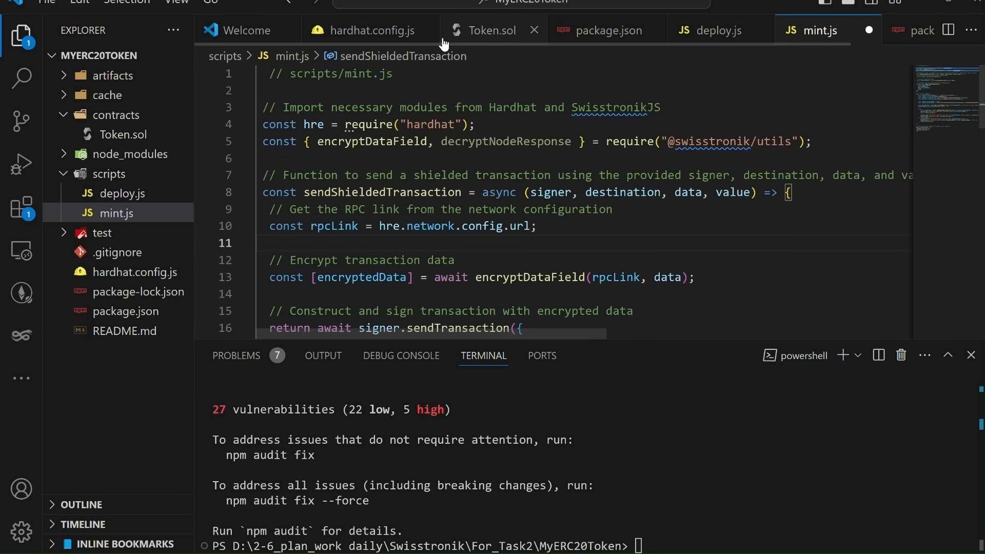
Step: Save mint.js and review sendShieldedTransaction's value parameter, rpcLink and encryptedData
click(539, 132)
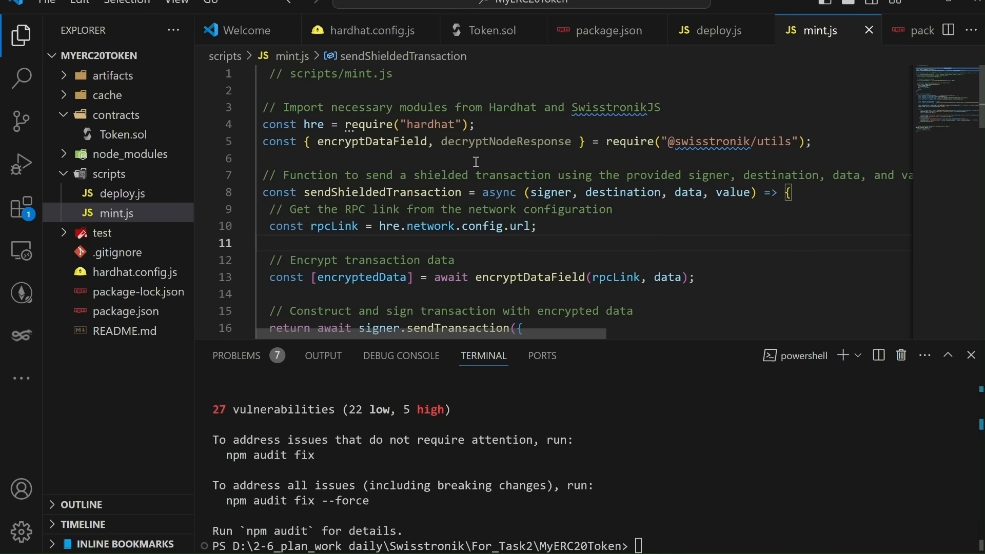
double_click(375, 160)
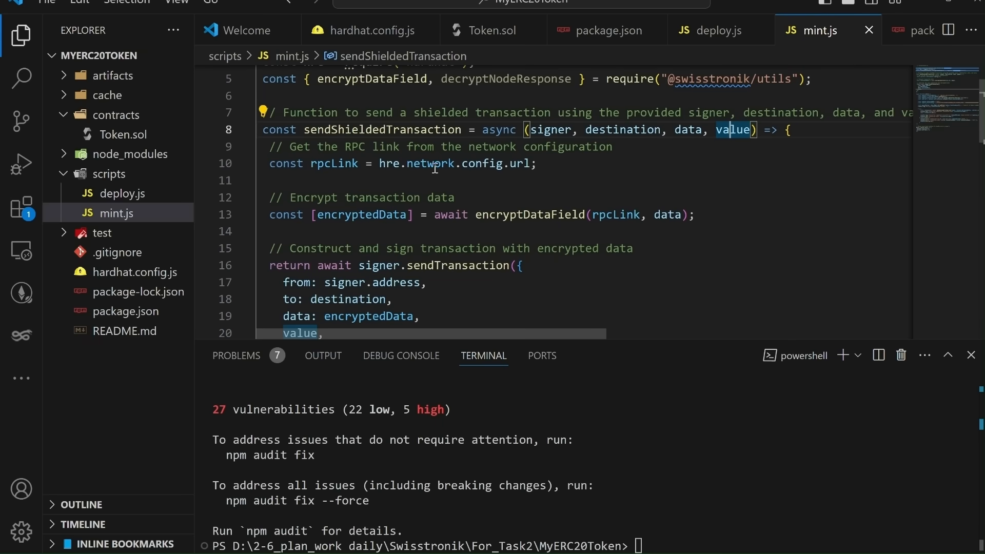
click(334, 163)
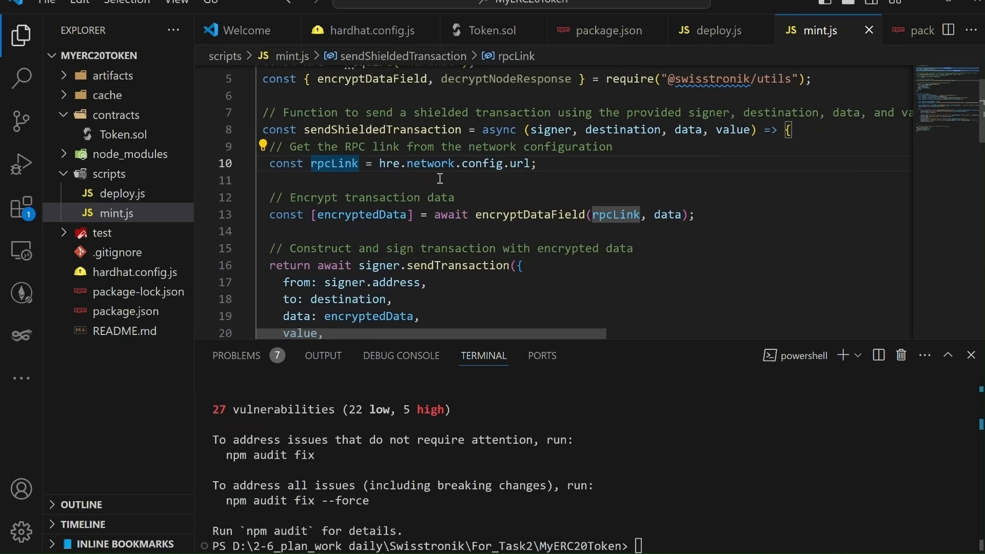
click(537, 163)
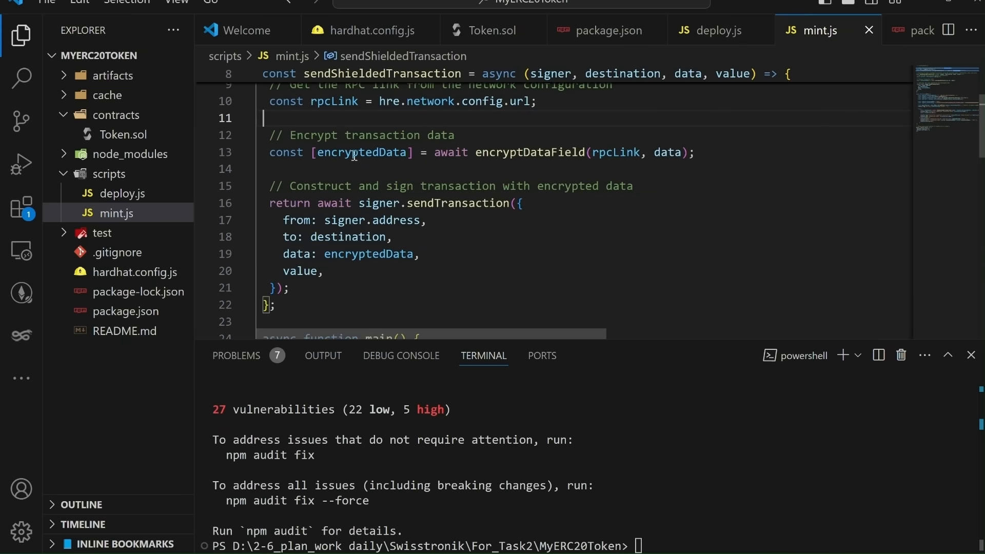
double_click(360, 152)
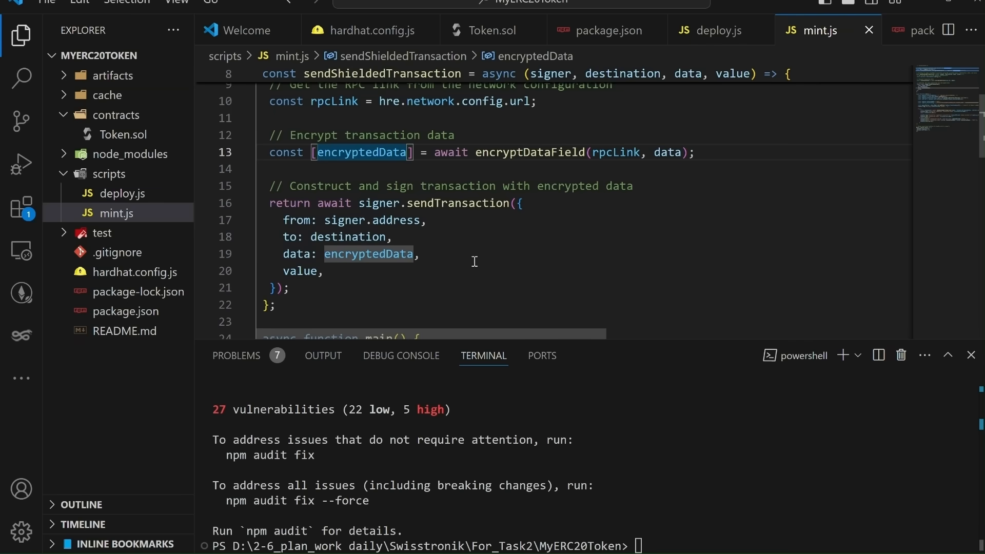
scroll(down, 3)
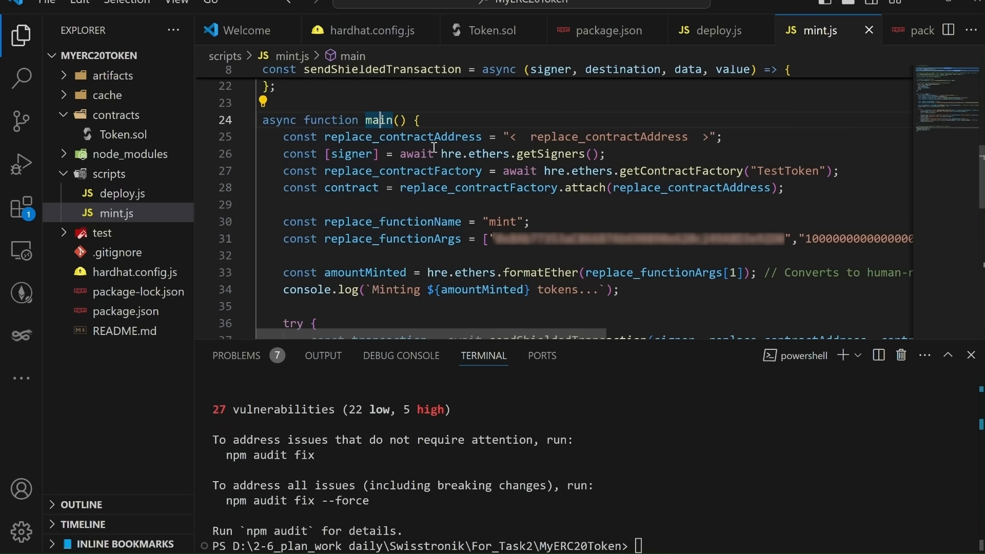
Step: Review main(): the getSigners signer, contract address placeholder and recipient mint arguments
double_click(349, 154)
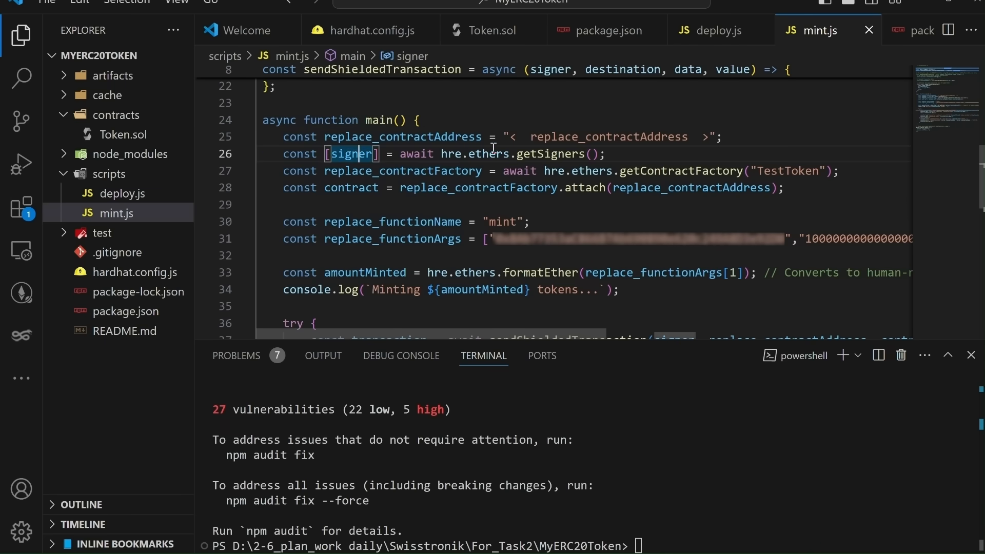
click(550, 154)
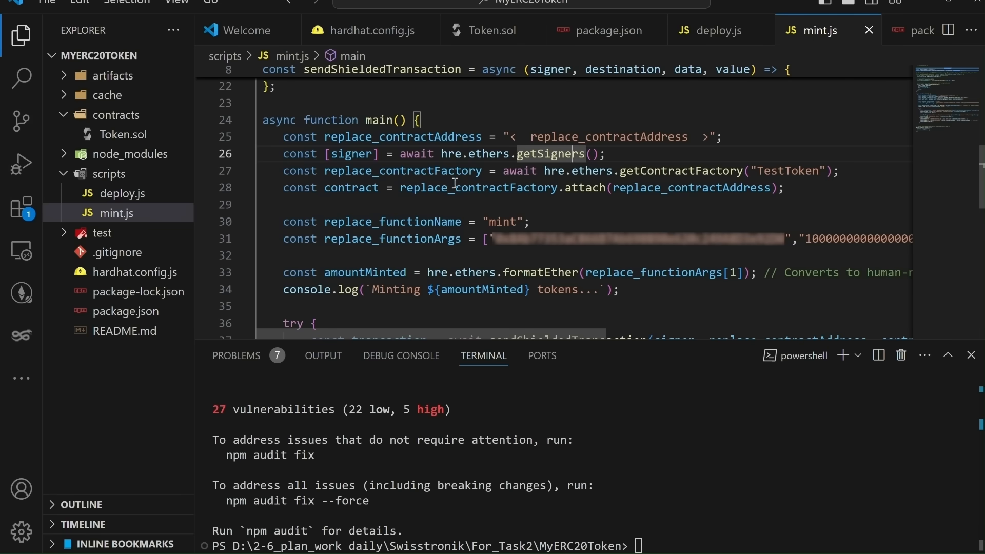
mouse_move(518, 206)
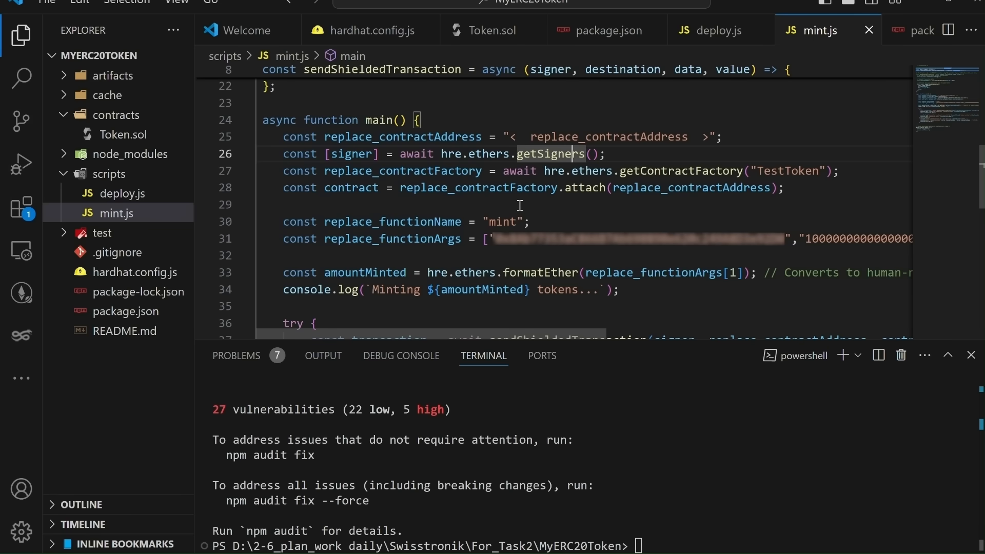
double_click(377, 137)
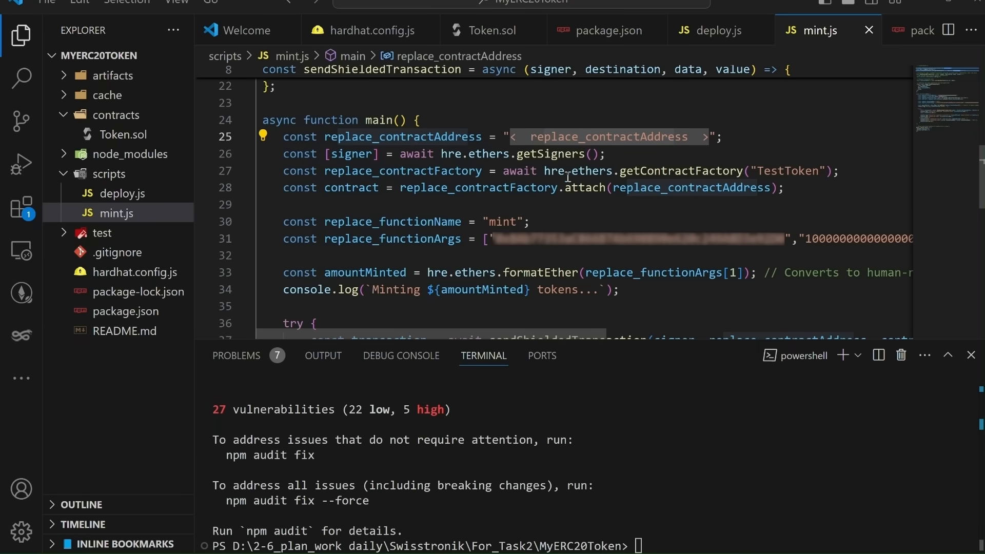
scroll(down, 3)
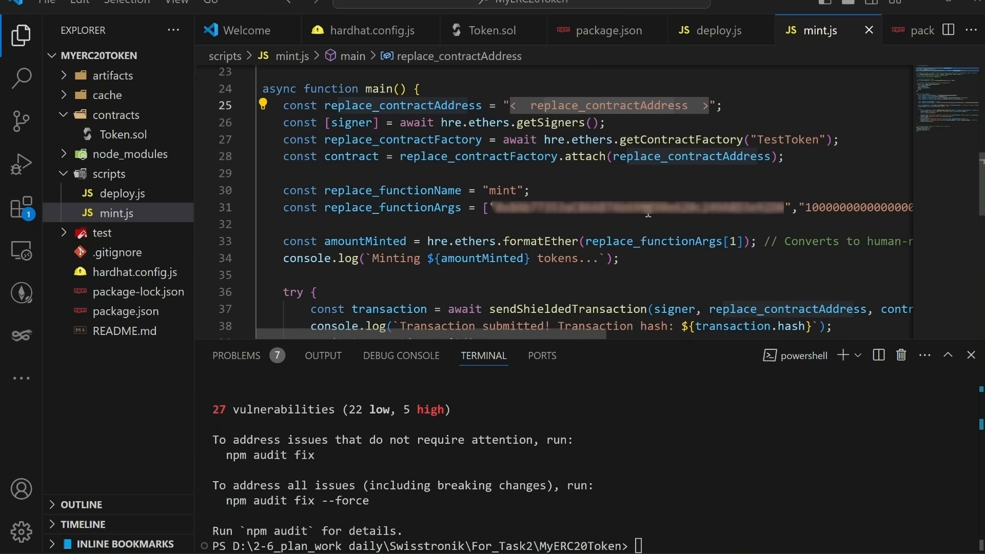
mouse_move(570, 222)
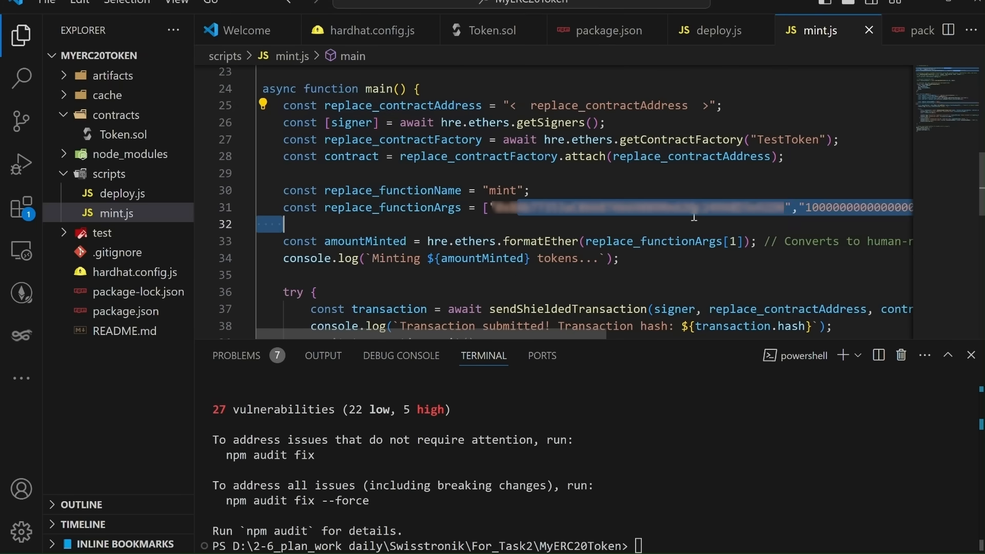
click(848, 207)
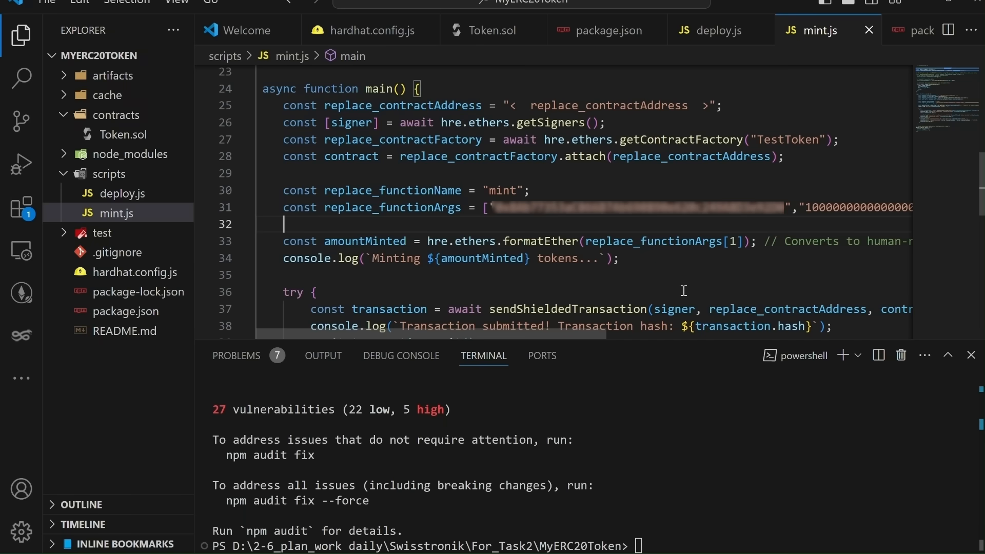
scroll(down, 3)
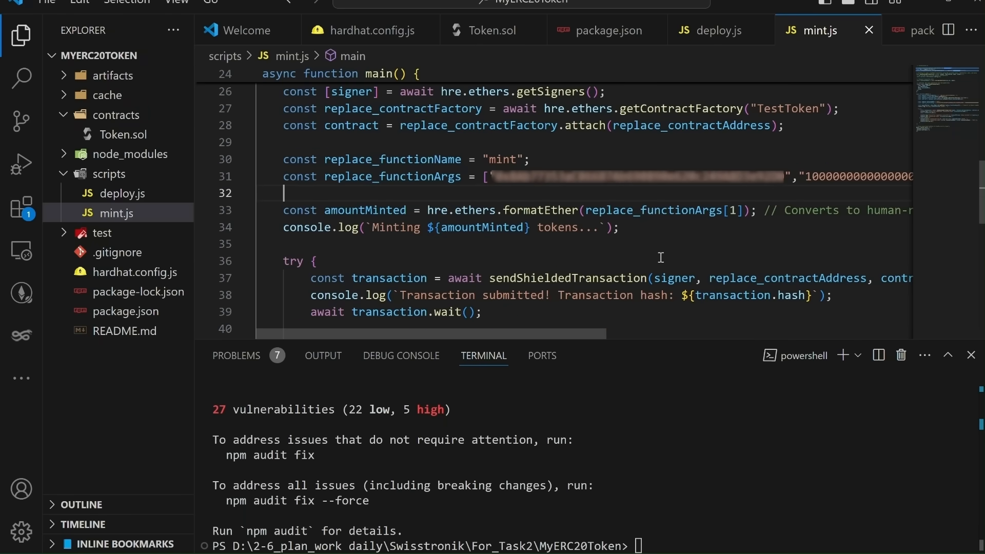
scroll(down, 3)
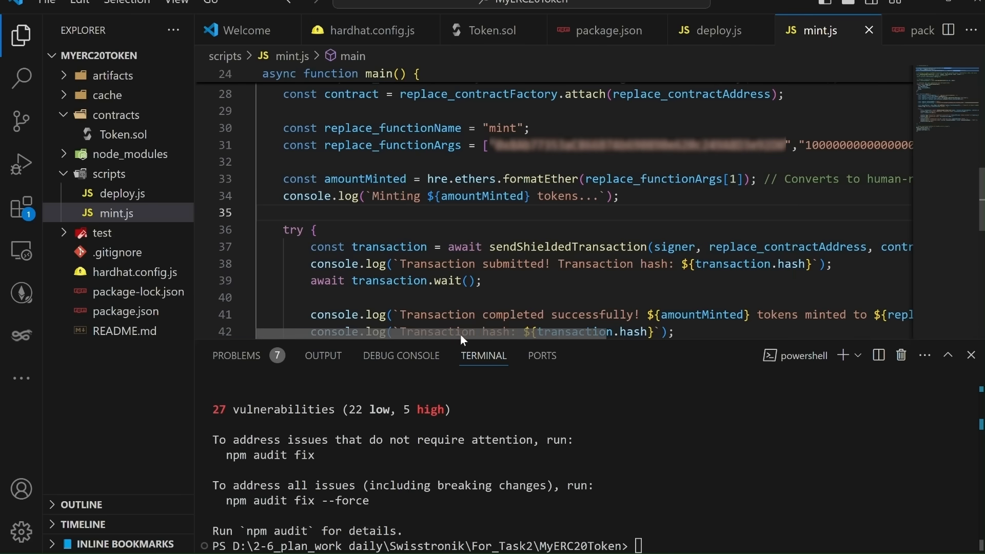
scroll(right, 3)
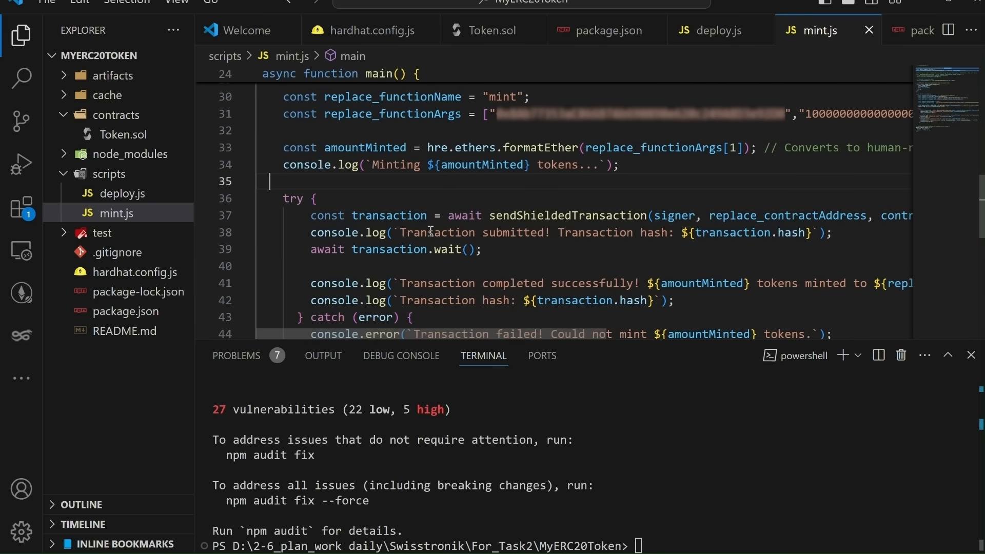
scroll(down, 3)
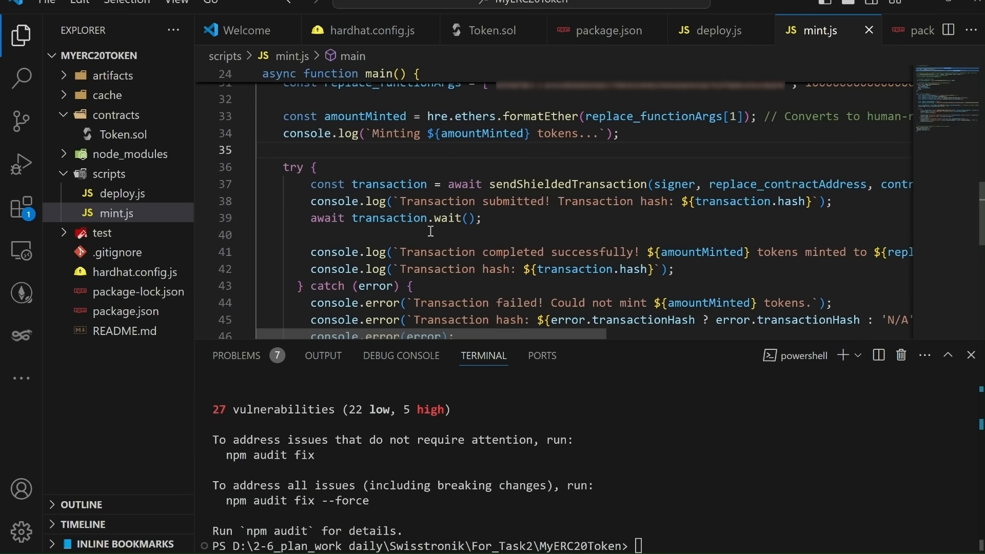
scroll(down, 3)
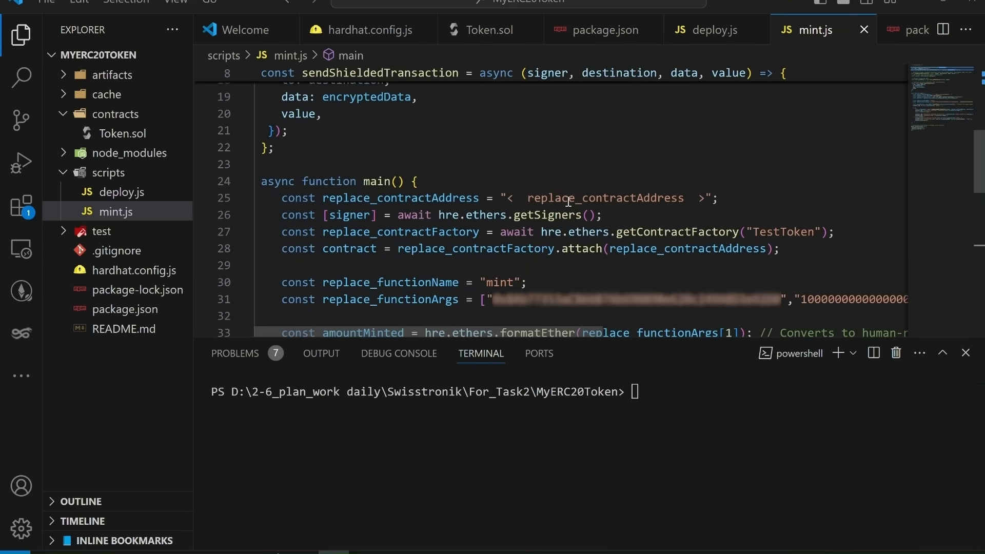
Step: Replace replace_contractAddress with the deployed address and run mint.js, minting 100.0 tokens
double_click(605, 198)
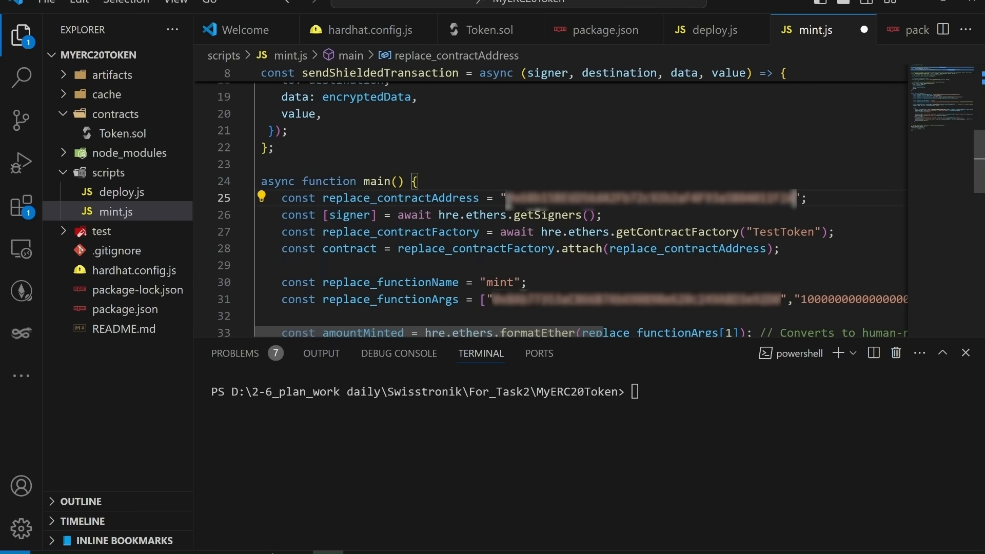
scroll(down, 3)
text(npx hardhat run scripts/mint.js --network swisstronik)
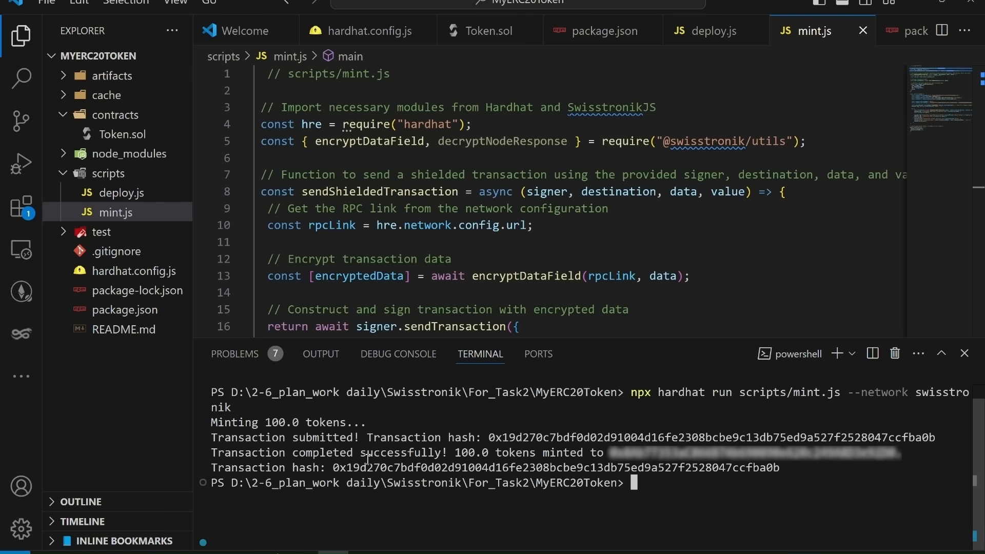
double_click(475, 452)
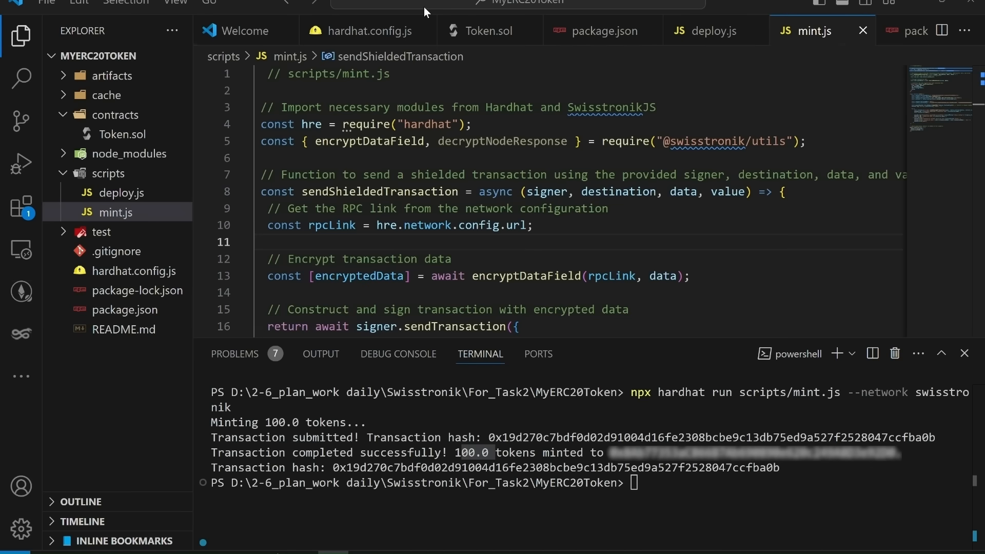
mouse_move(139, 216)
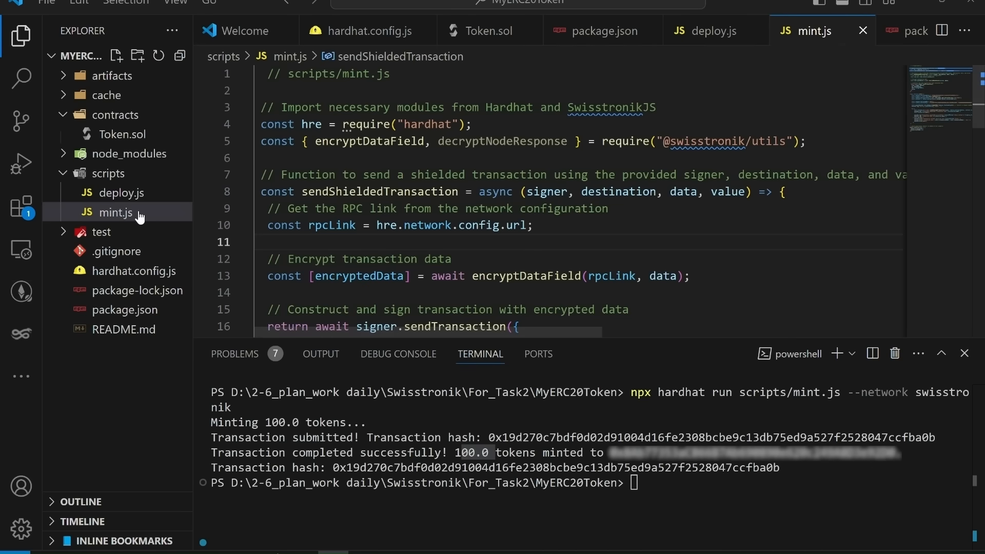
Step: Create scripts/transfer.js from the GitHub transfer script with the dashboard wallet as recipient
click(116, 56)
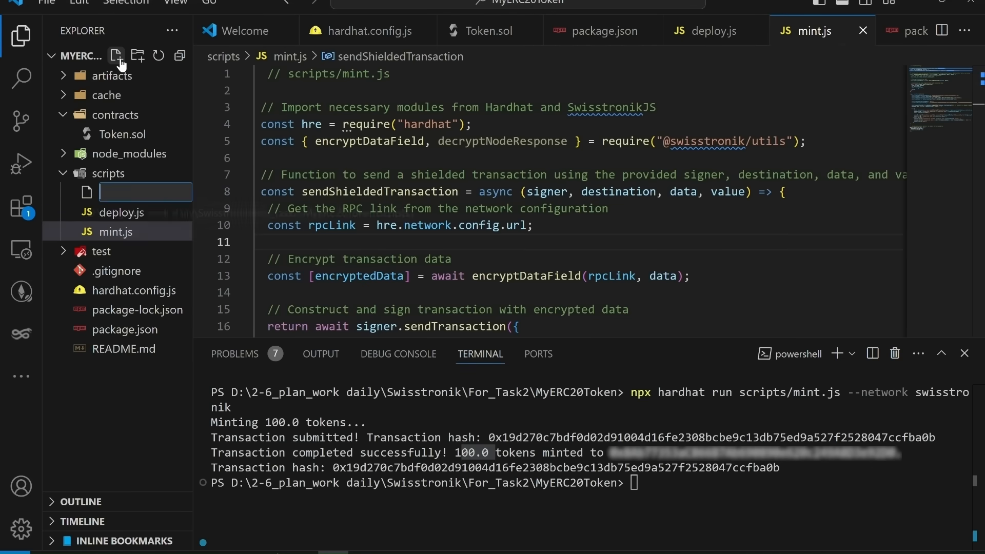
text(t)
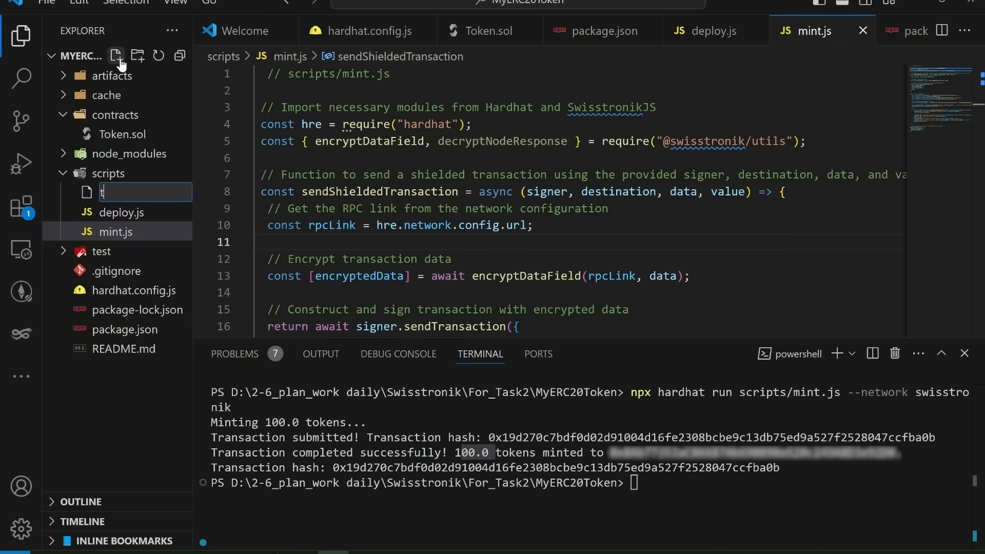
text(transfe)
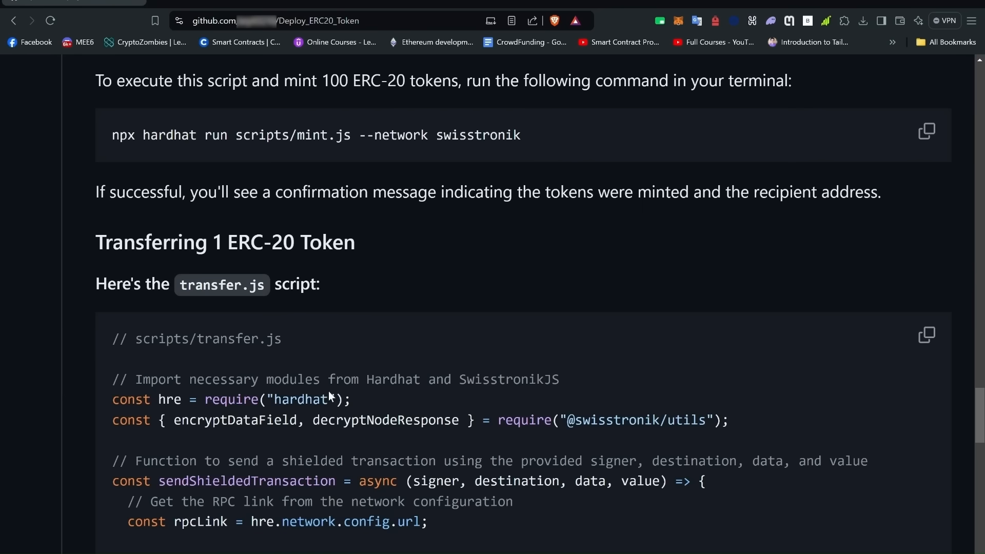
click(926, 335)
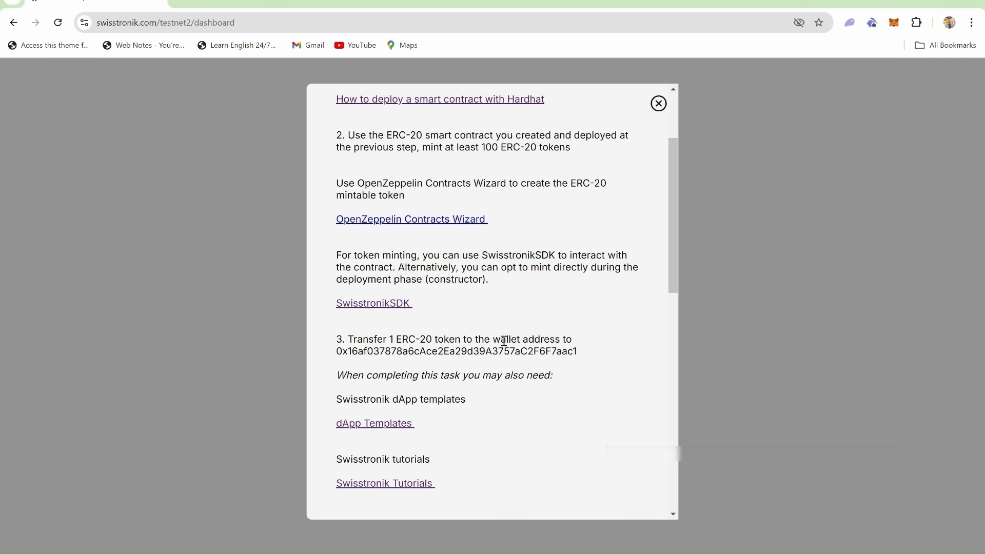
drag(336, 351, 577, 351)
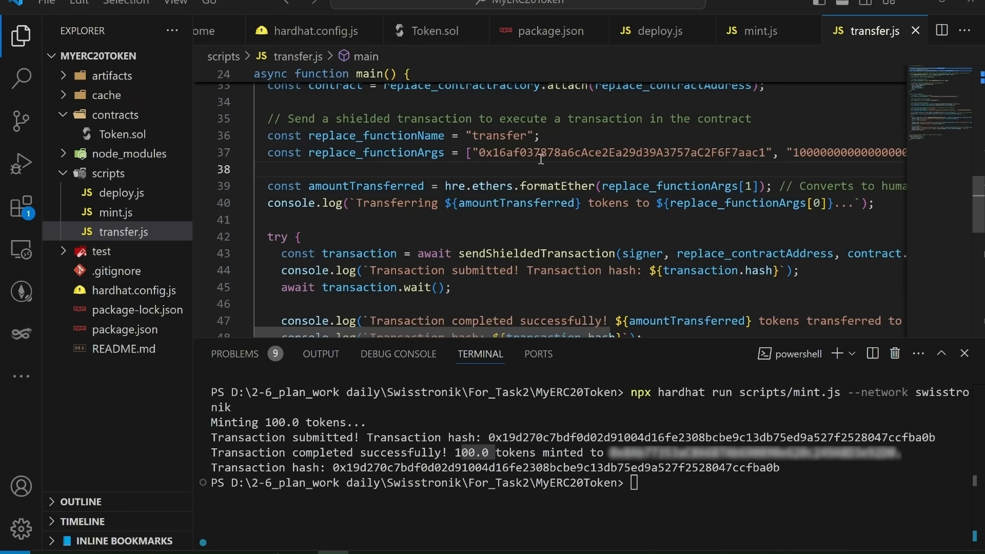
double_click(622, 152)
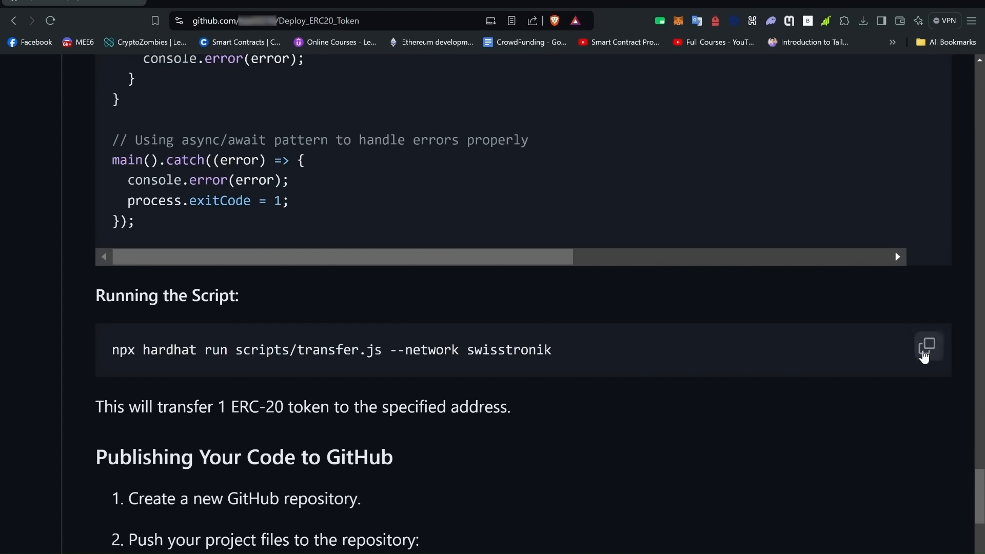
Step: Run npx hardhat run scripts/transfer.js --network swisstronik, sending 1.0 token
click(928, 346)
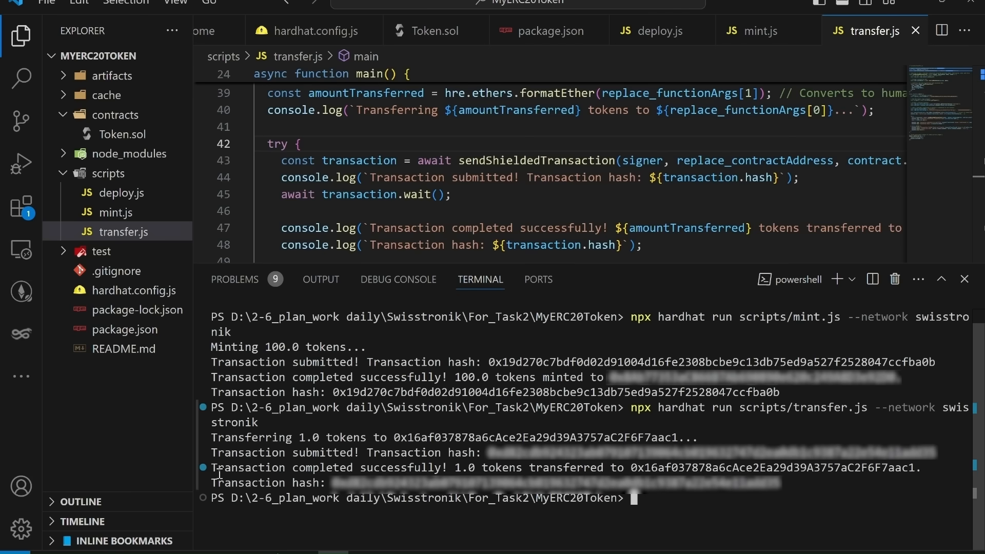
drag(213, 467, 519, 467)
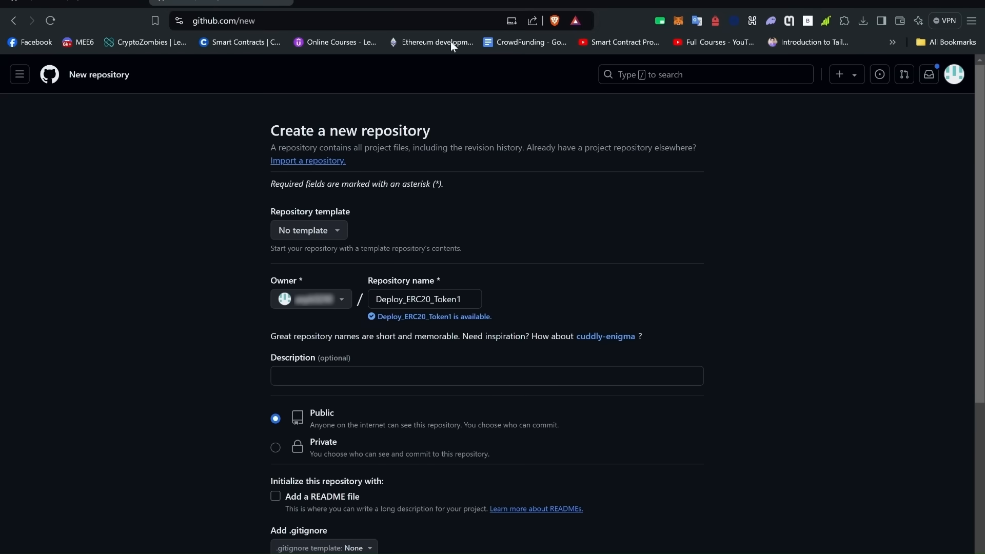
mouse_move(814, 384)
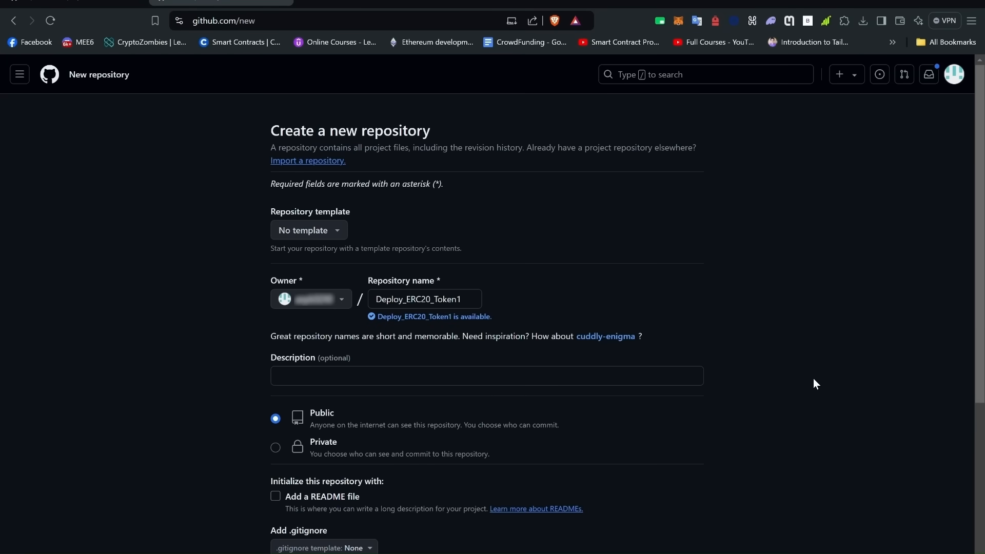
Step: Create the public Deploy_ERC20_Token1 GitHub repository and view its quick-setup commands
scroll(down, 3)
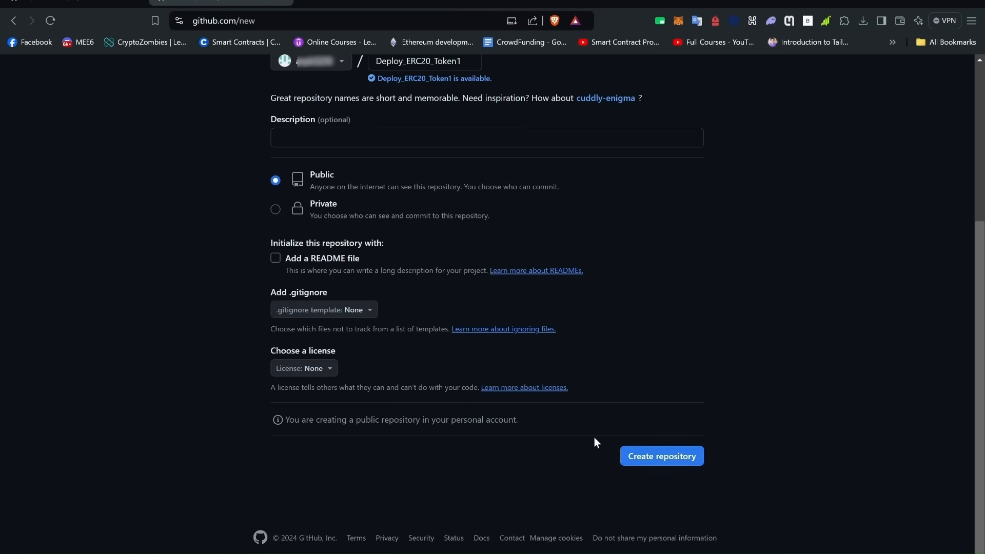
mouse_move(303, 165)
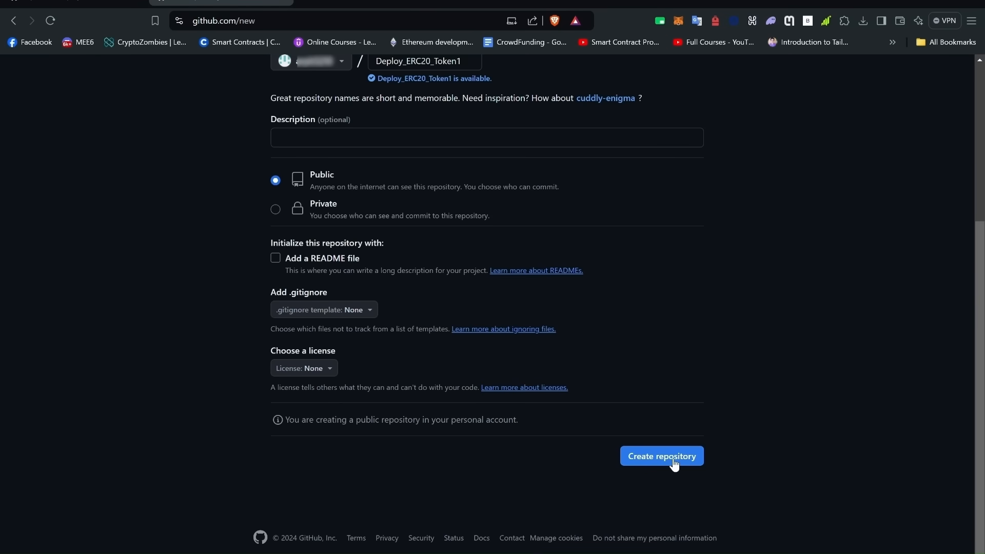
click(661, 455)
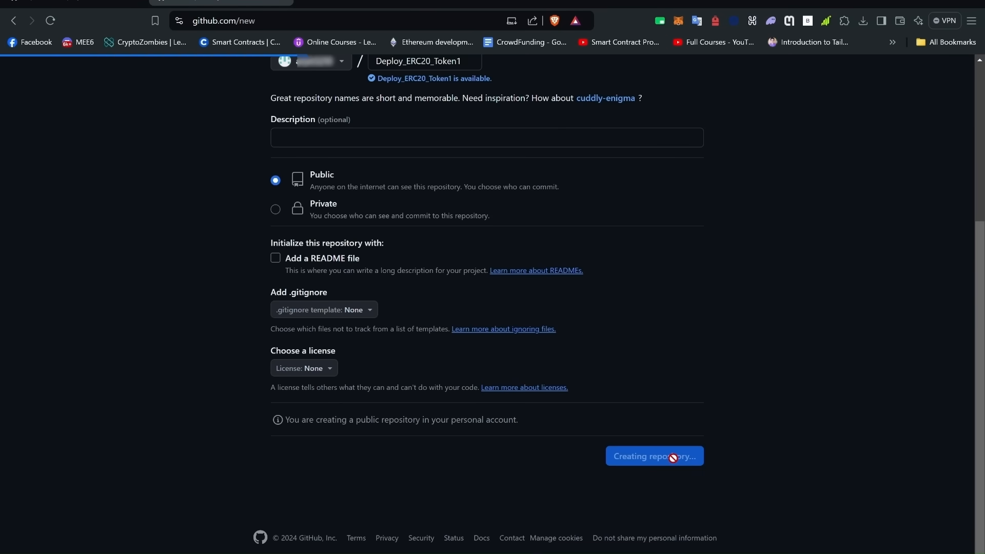
click(653, 456)
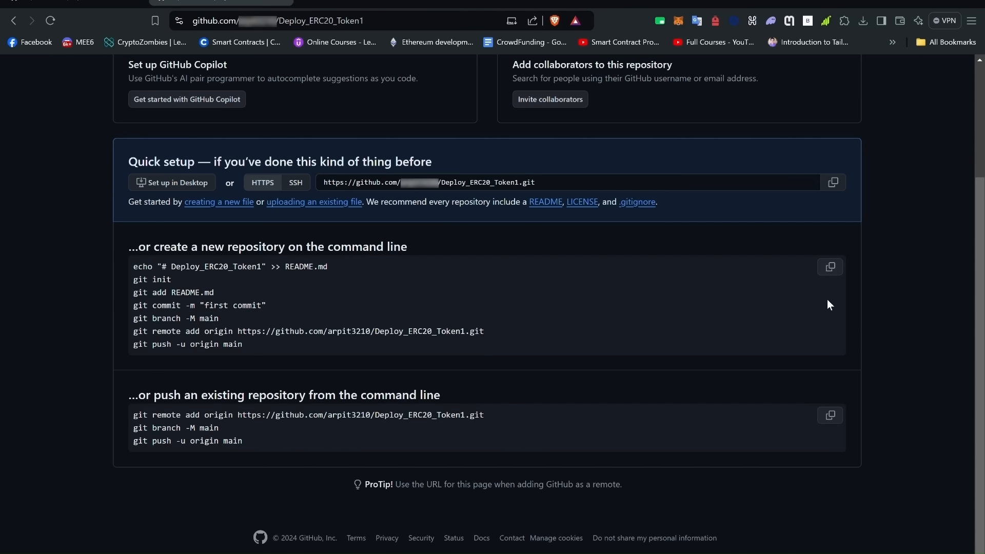
mouse_move(511, 49)
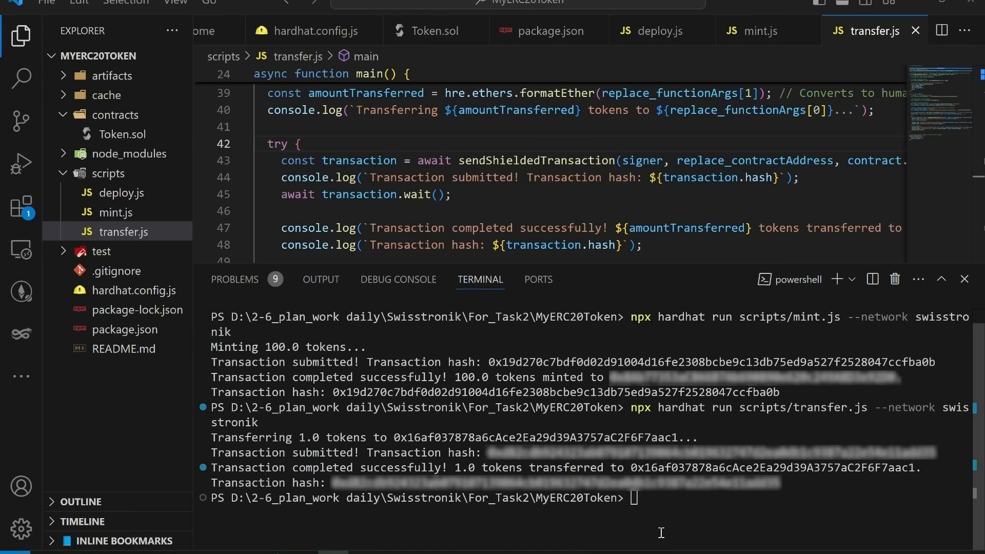
Step: Paste the seven Deploy_ERC20_Token1 git commands into the terminal, confirming the multi-line paste
key(ctrl+v)
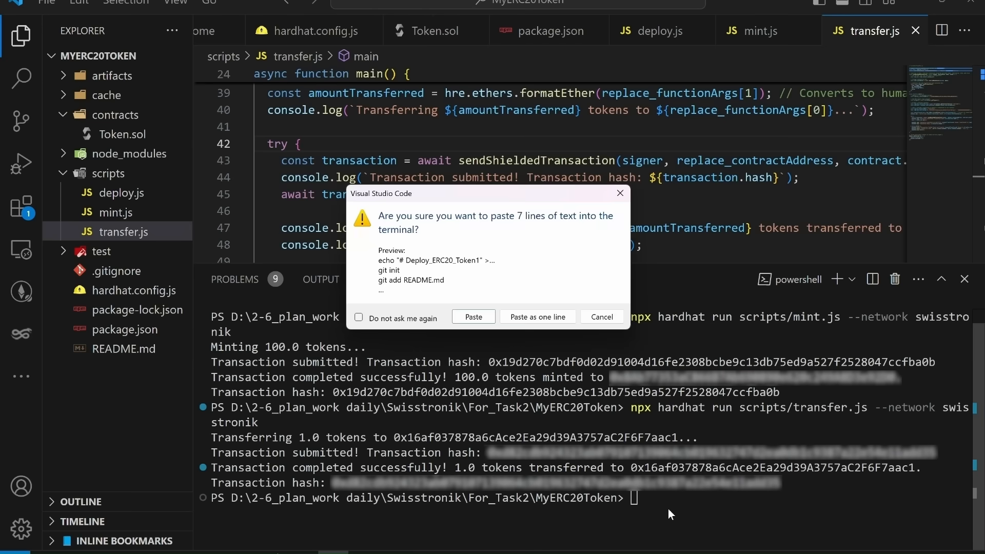
click(472, 316)
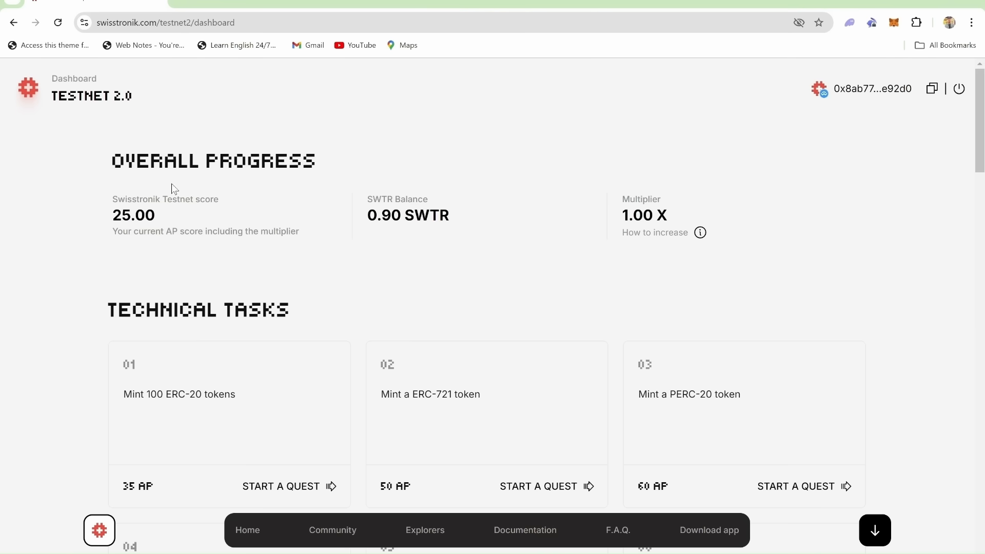
mouse_move(91, 222)
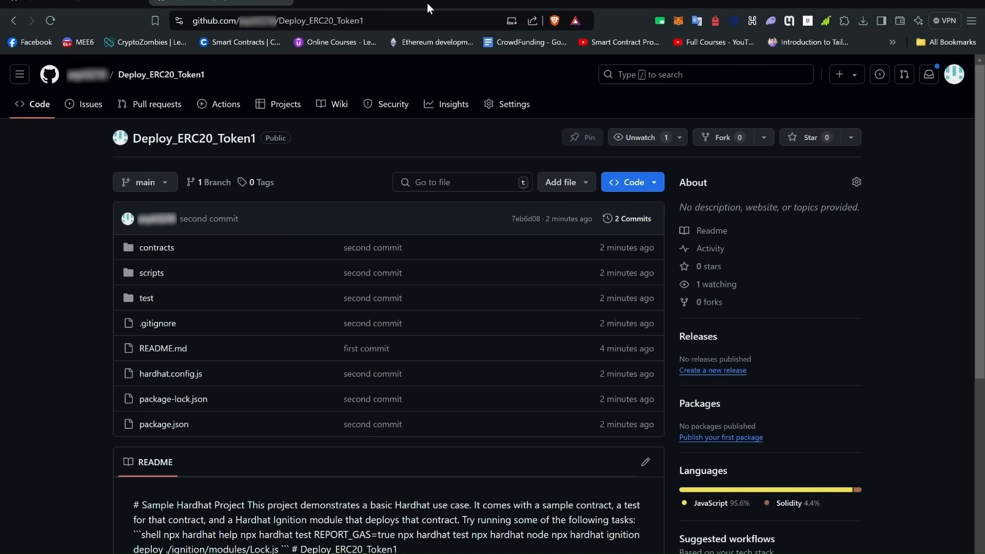
mouse_move(493, 143)
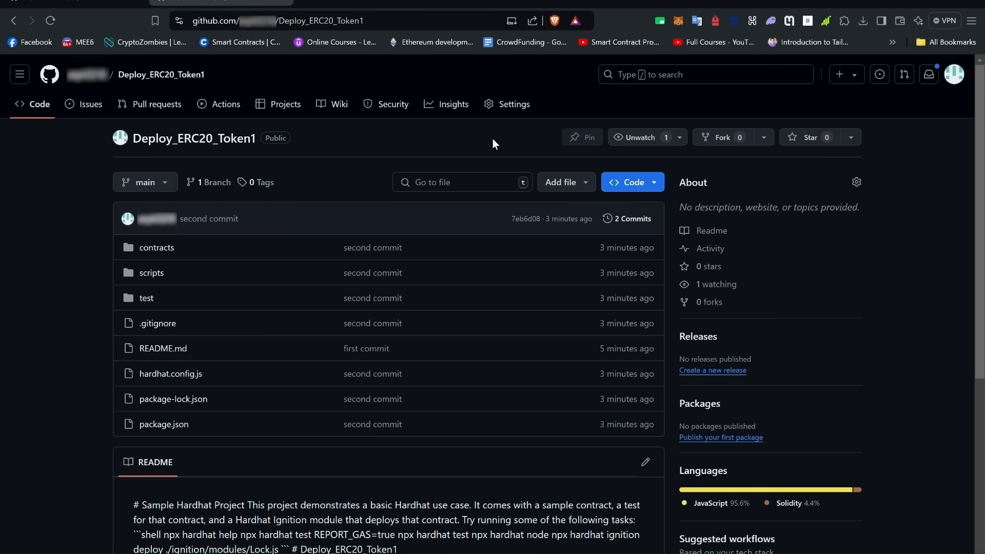
Step: Copy the Deploy_ERC20_Token1 repository URL and submit it as the ERC-20 task's GitHub link
click(629, 182)
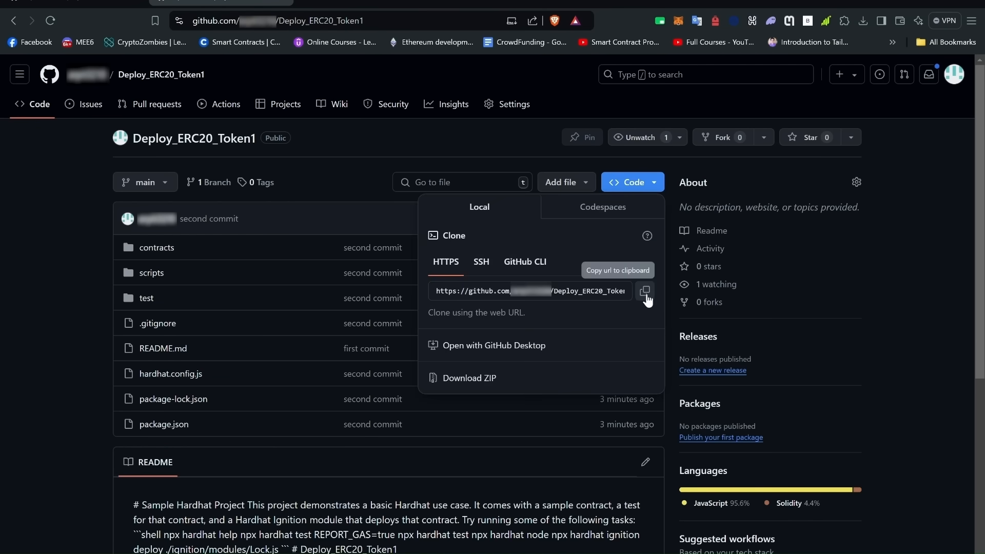
click(644, 291)
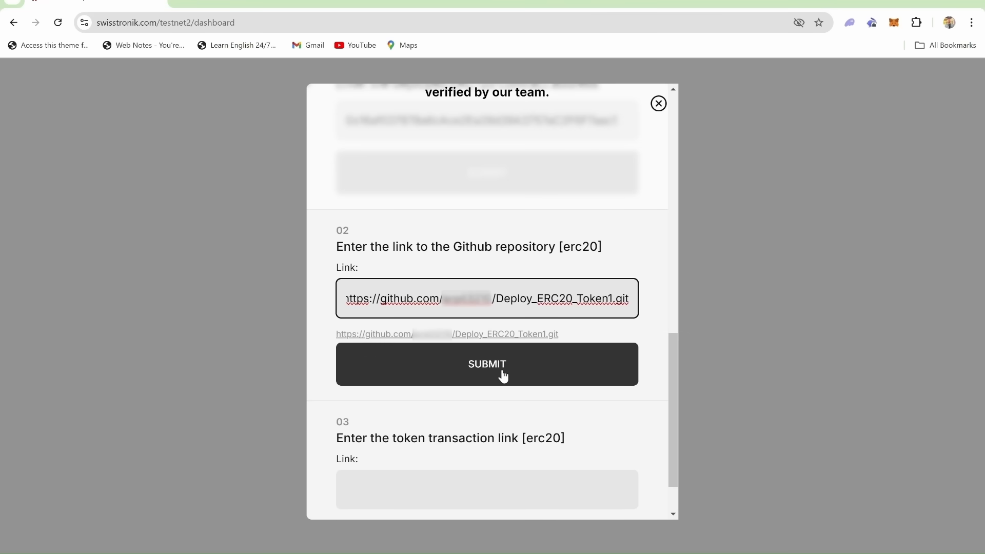
click(487, 364)
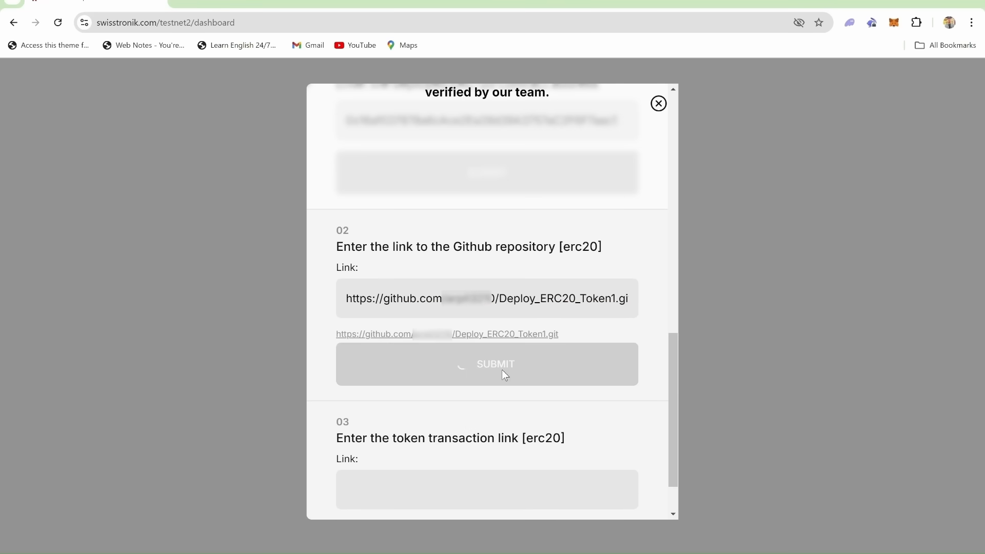
click(487, 364)
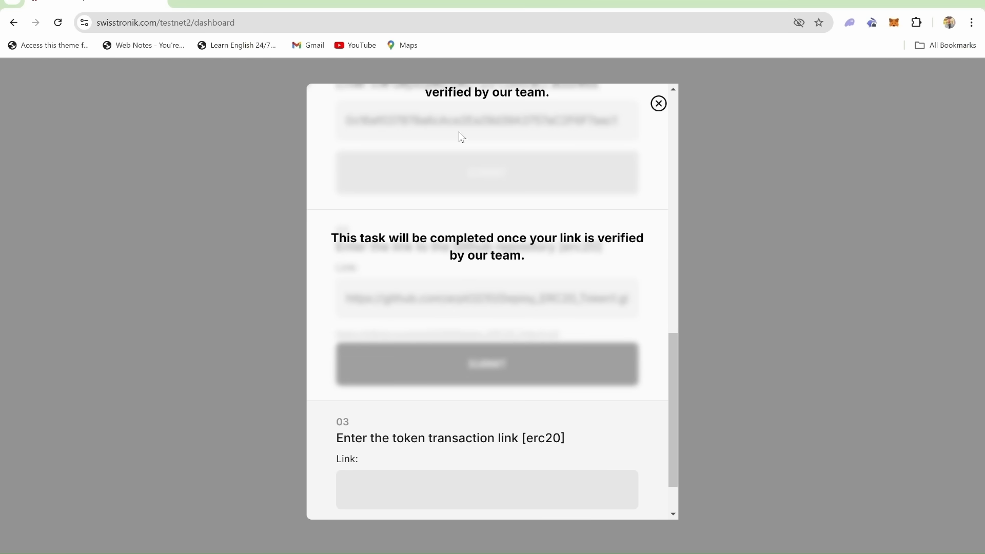
scroll(down, 3)
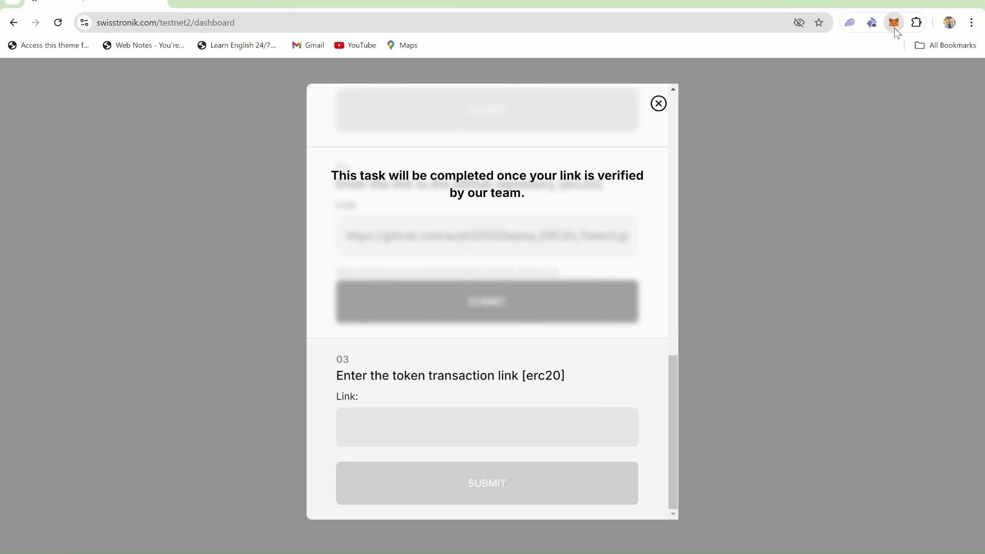
Step: Open the latest TestToken transaction 0xd82…dd35 in the Swisstronik EVM Explorer
click(559, 45)
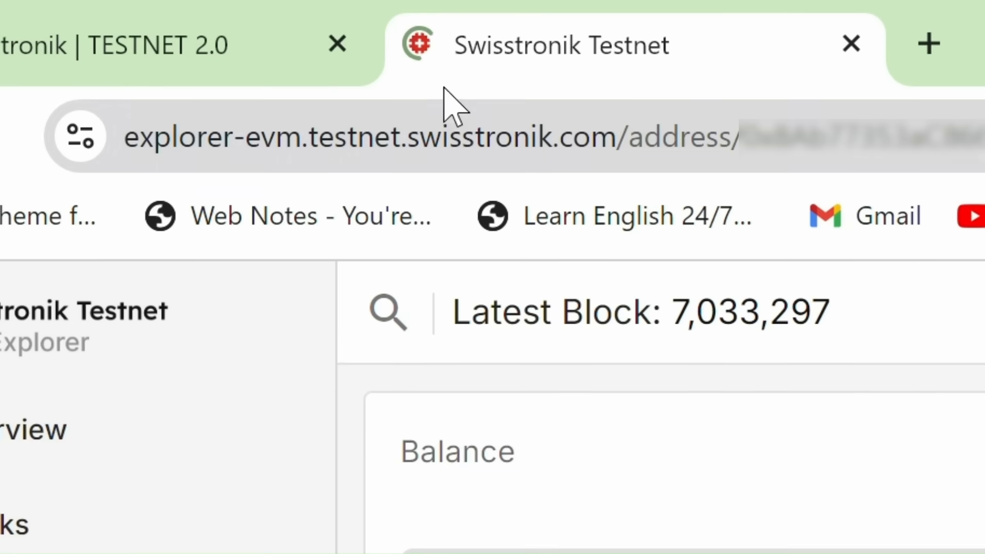
double_click(182, 137)
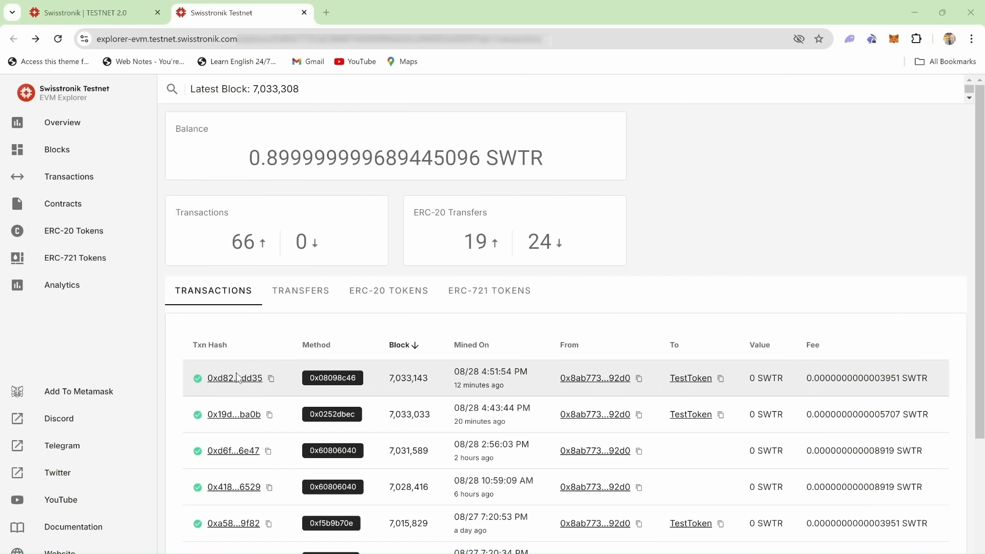
mouse_move(234, 383)
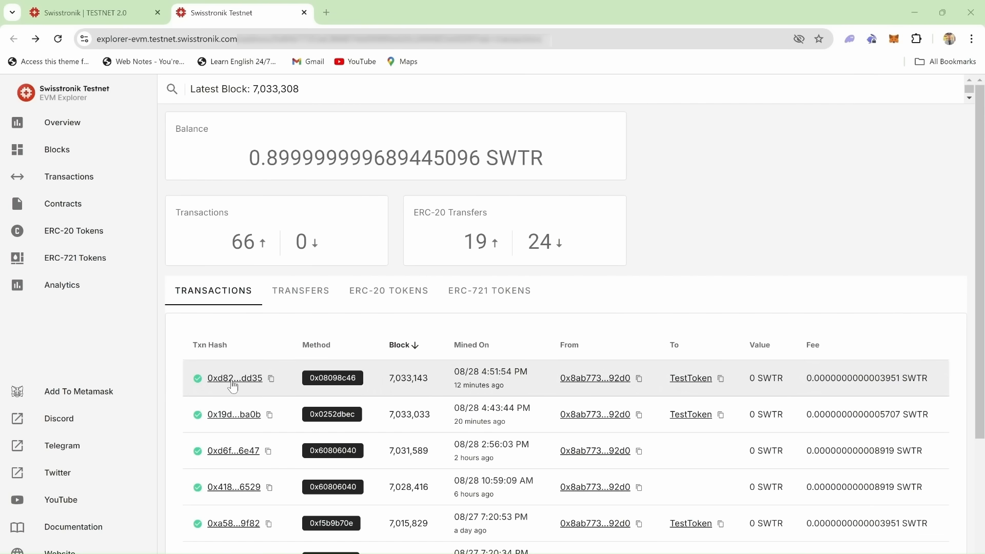
click(234, 378)
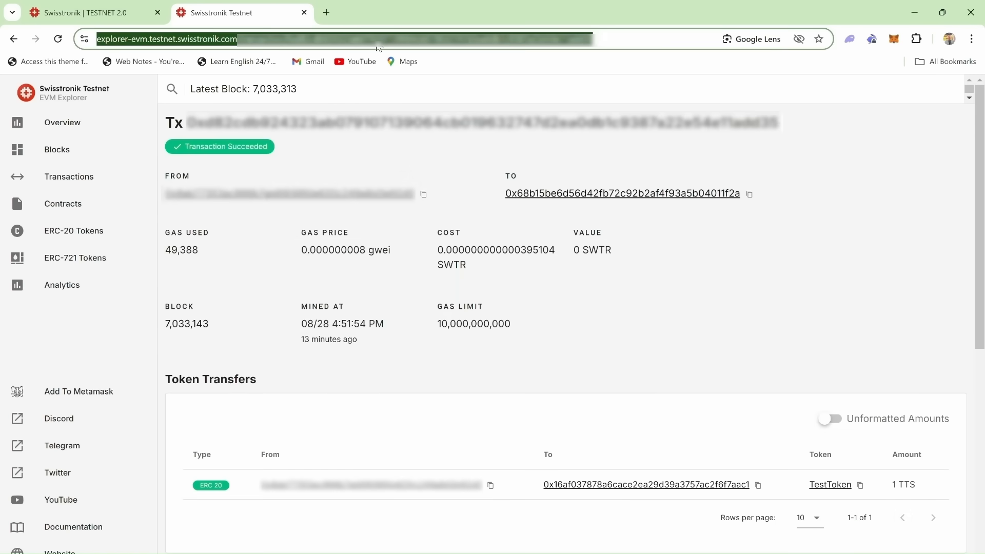
mouse_move(444, 52)
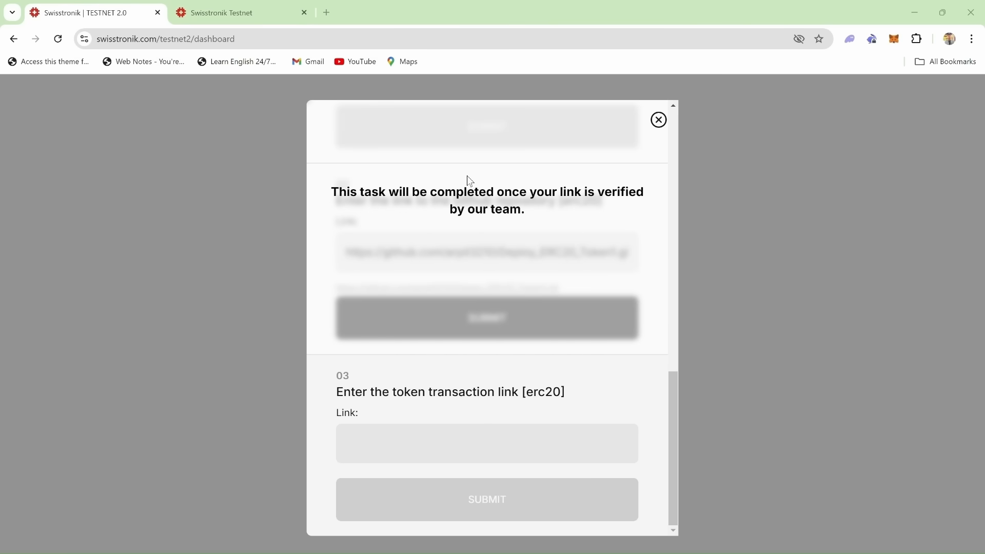
Step: Submit the explorer transaction URL as the ERC-20 token transaction link and close the modal
click(487, 442)
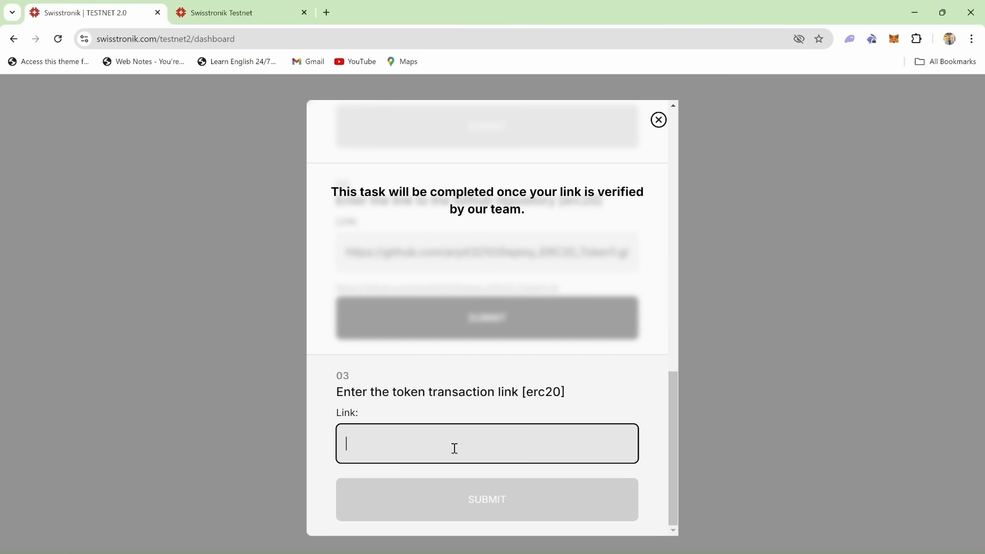
text(https://explorer-evm.testnet.swisstronik.com/transaction/)
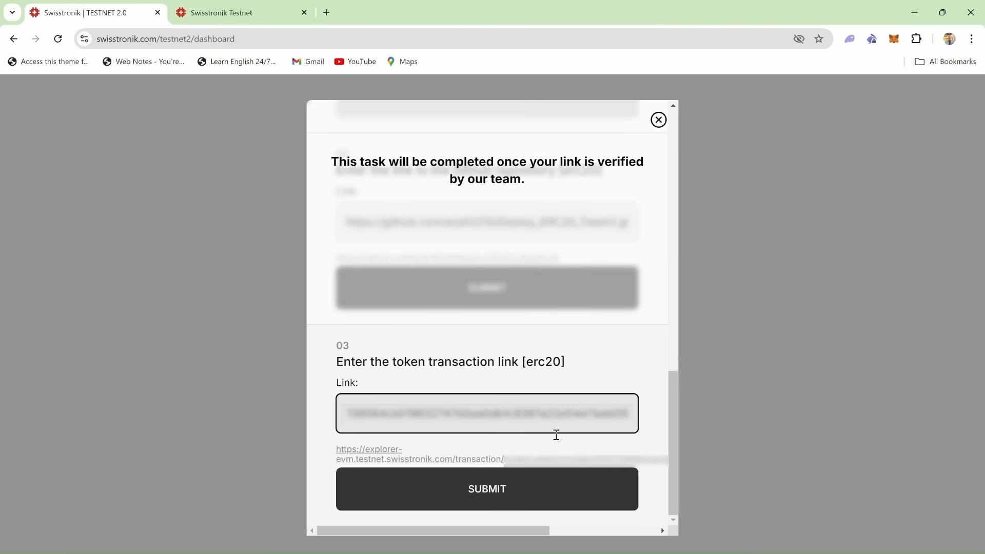
click(487, 489)
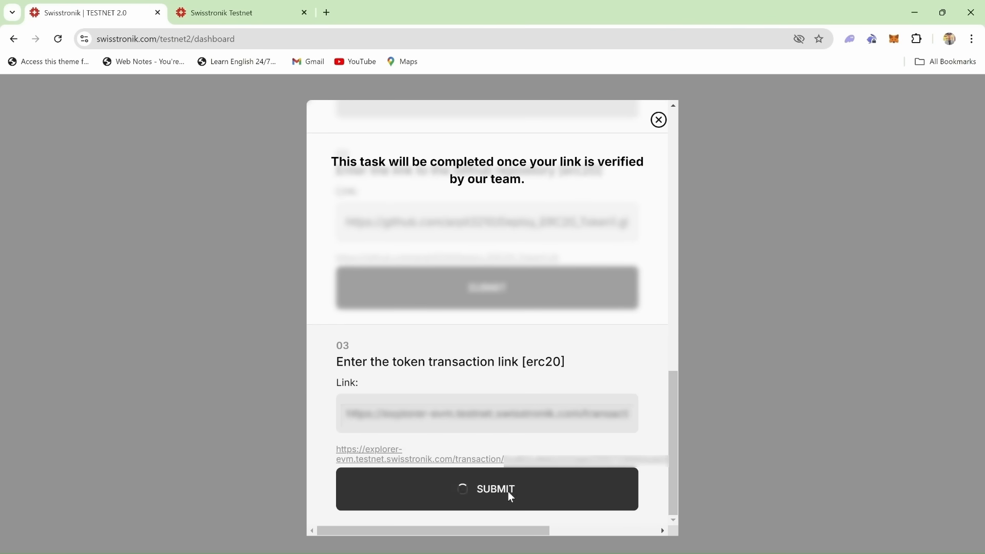
click(487, 489)
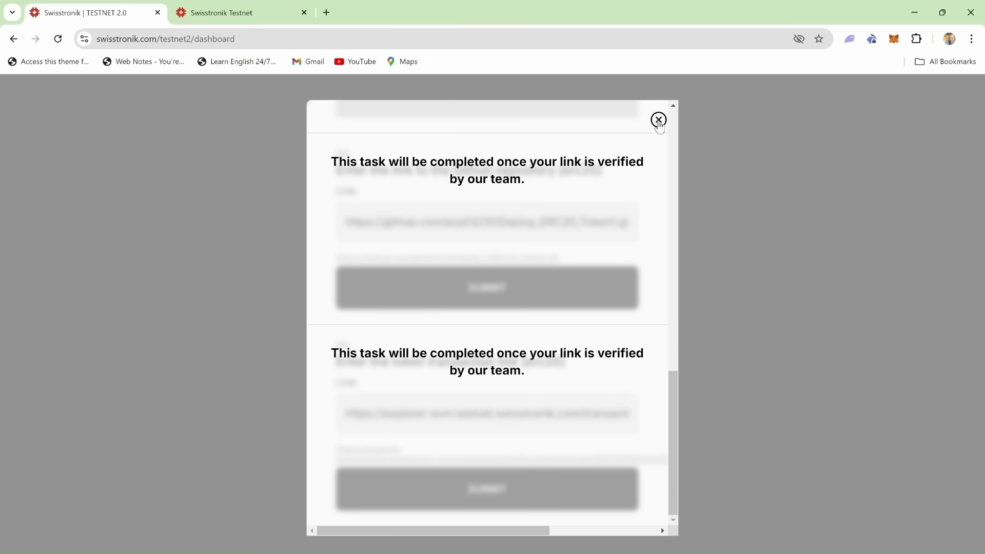
click(658, 120)
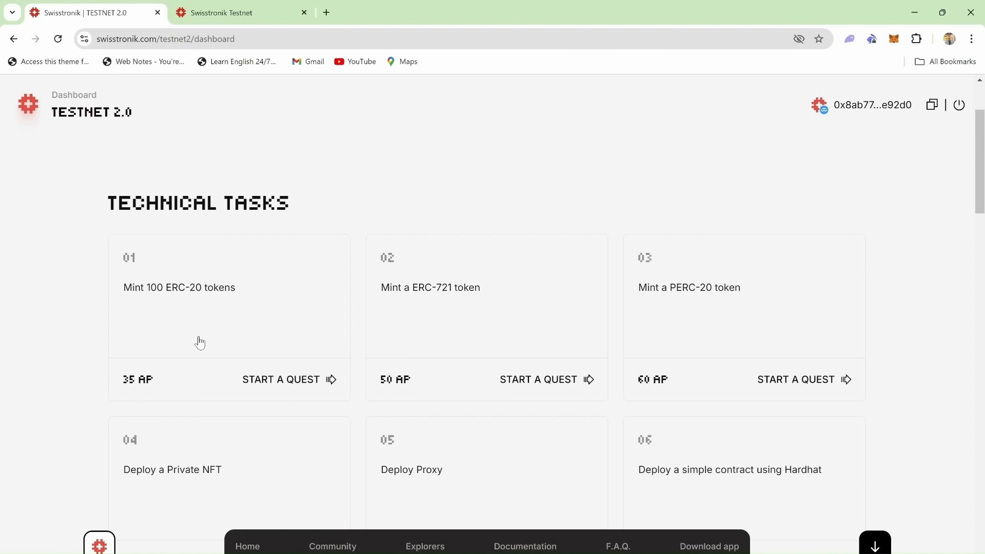
mouse_move(657, 127)
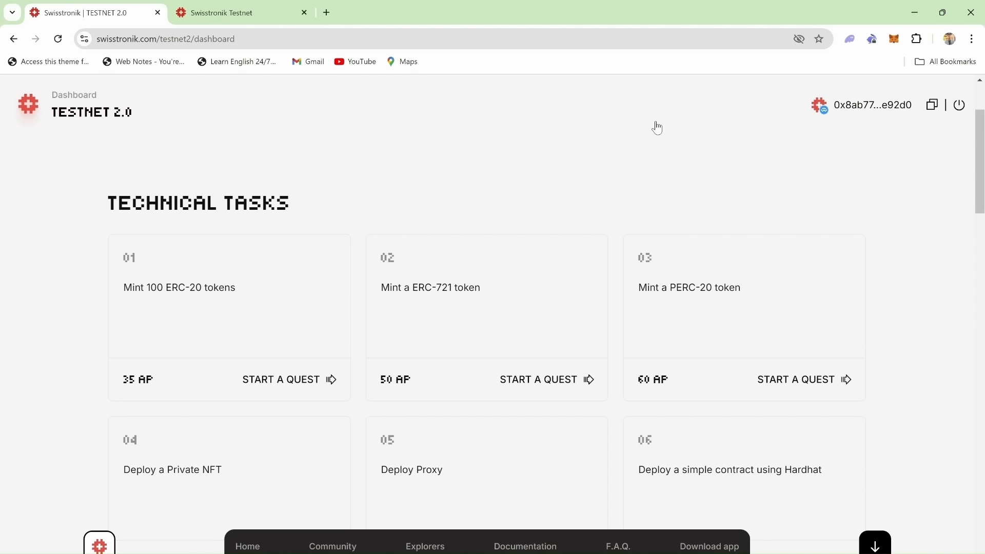